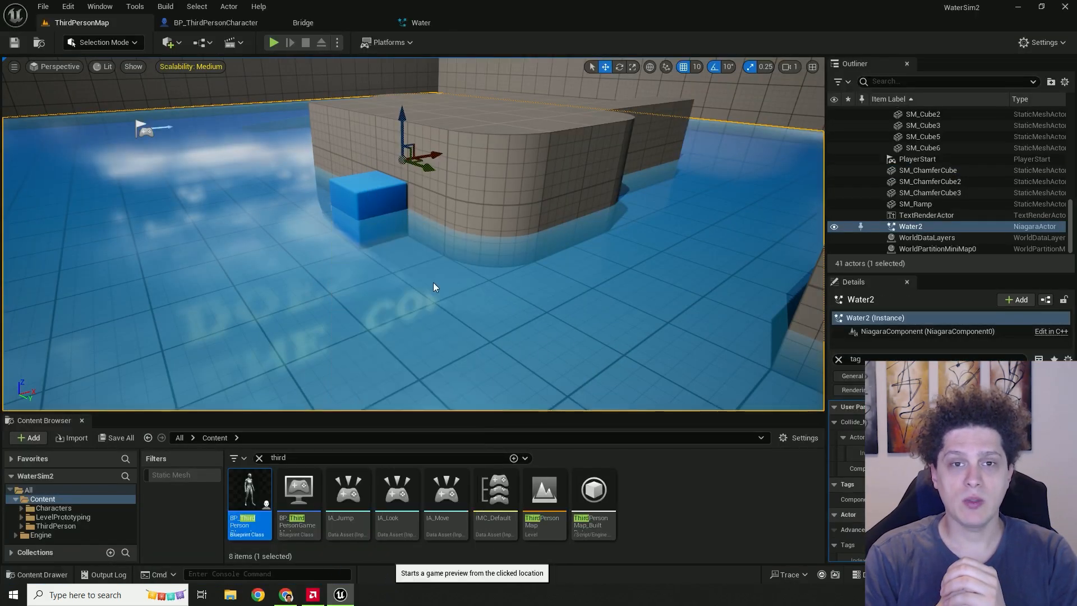
Show ThirdPersonMap with the Water Niagara actor selected and System Asset set to None
{"action": "left_click", "coordinate": [274, 43]}
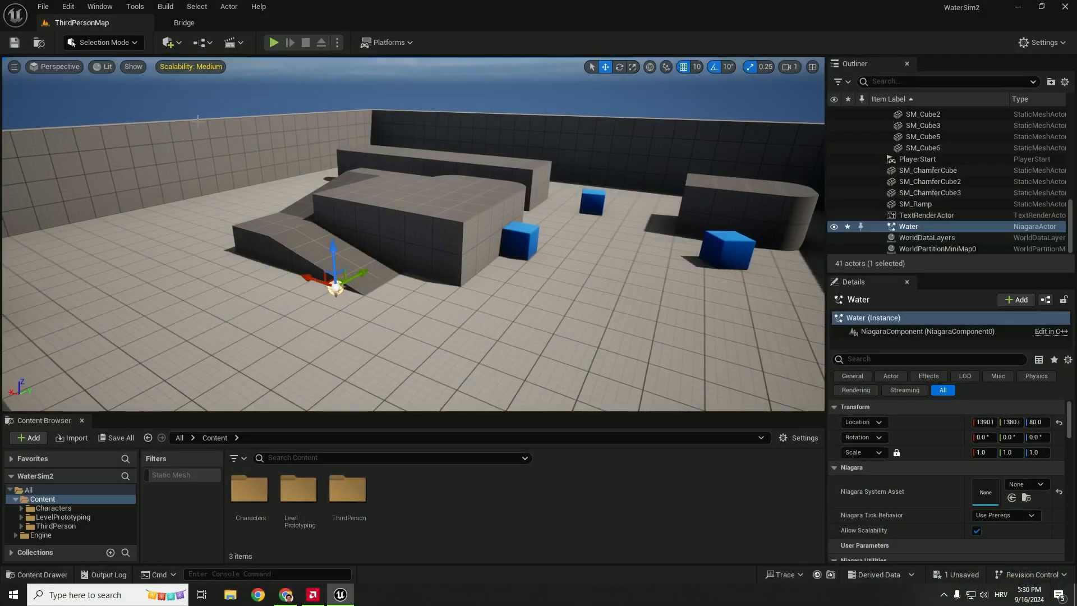
Search plugins for 'flui', confirm NiagaraFluids is enabled, and close the Plugins window
{"action": "left_click", "coordinate": [67, 6]}
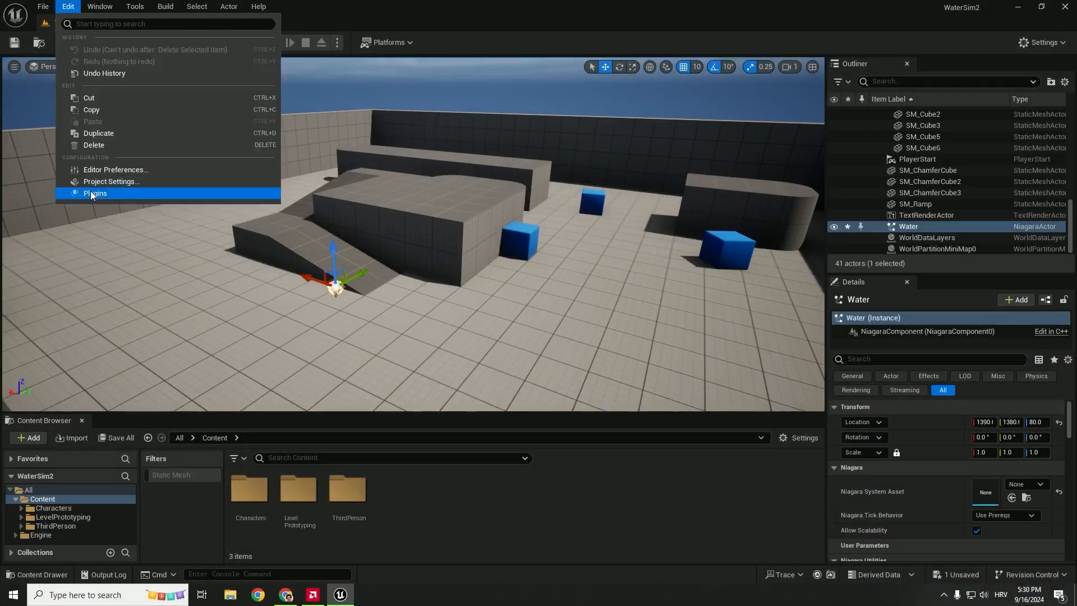
{"action": "left_click", "coordinate": [95, 193]}
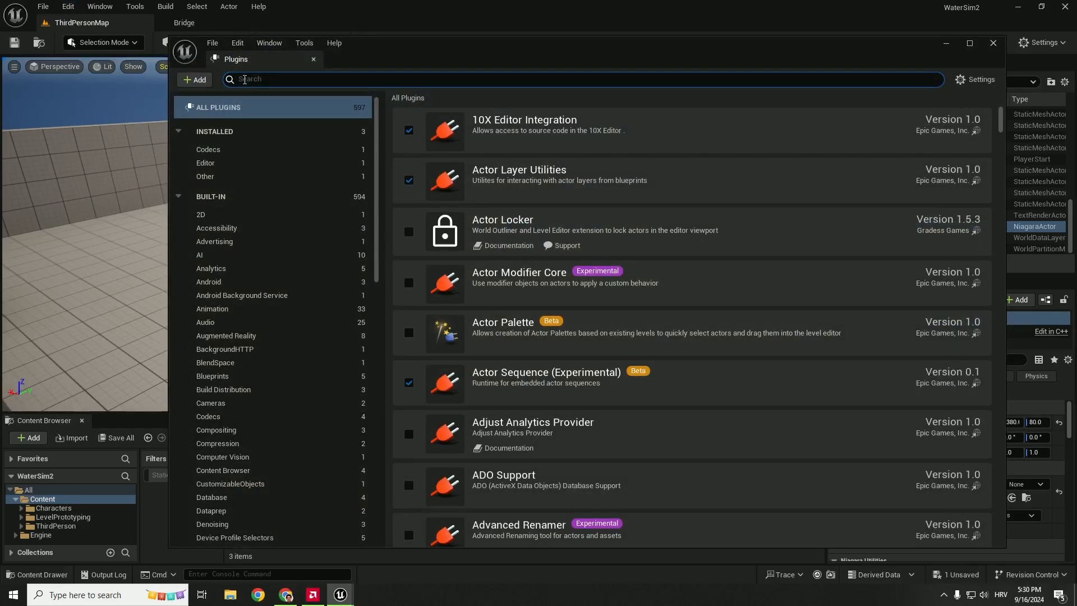
{"action": "type", "text": "flui"}
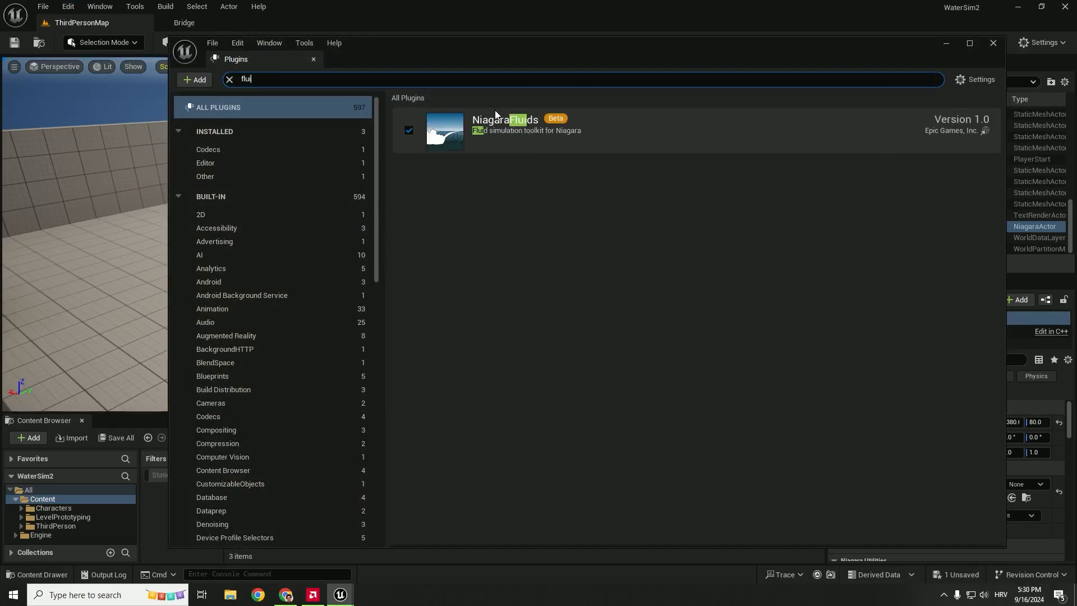
{"action": "mouse_move", "coordinate": [923, 574]}
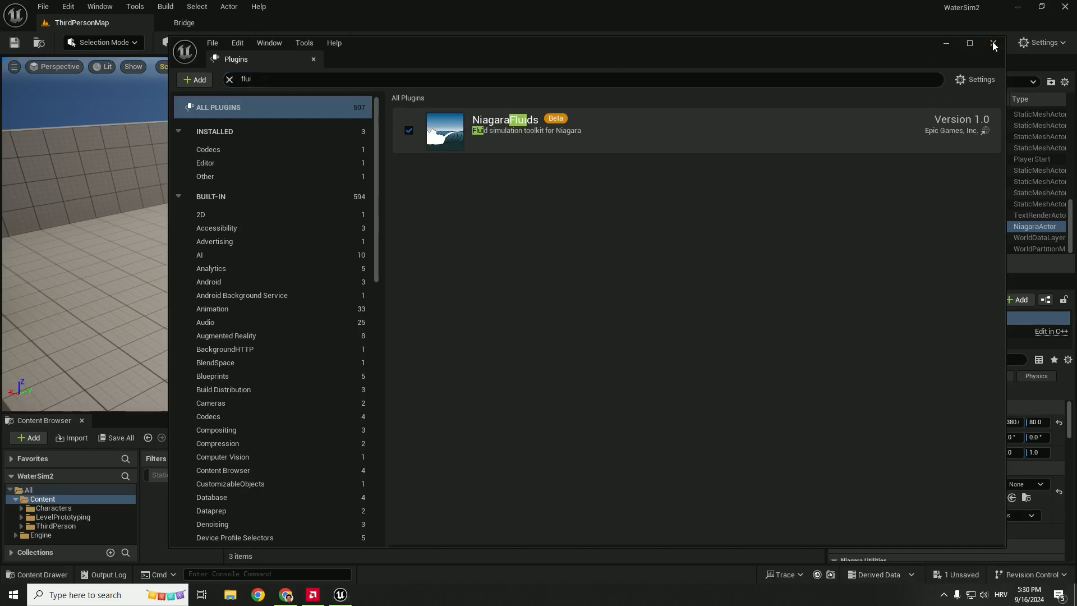
{"action": "left_click", "coordinate": [992, 43]}
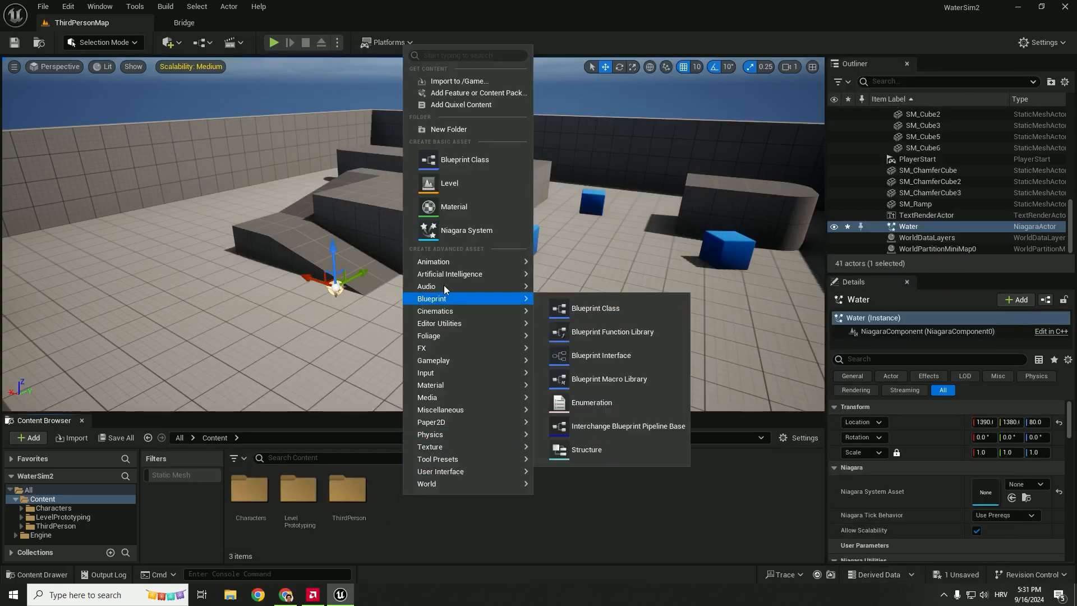
Create a new Niagara System from the Grid2D_SW_ParticleCollisions template, found by searching '2d'
{"action": "left_click", "coordinate": [467, 231]}
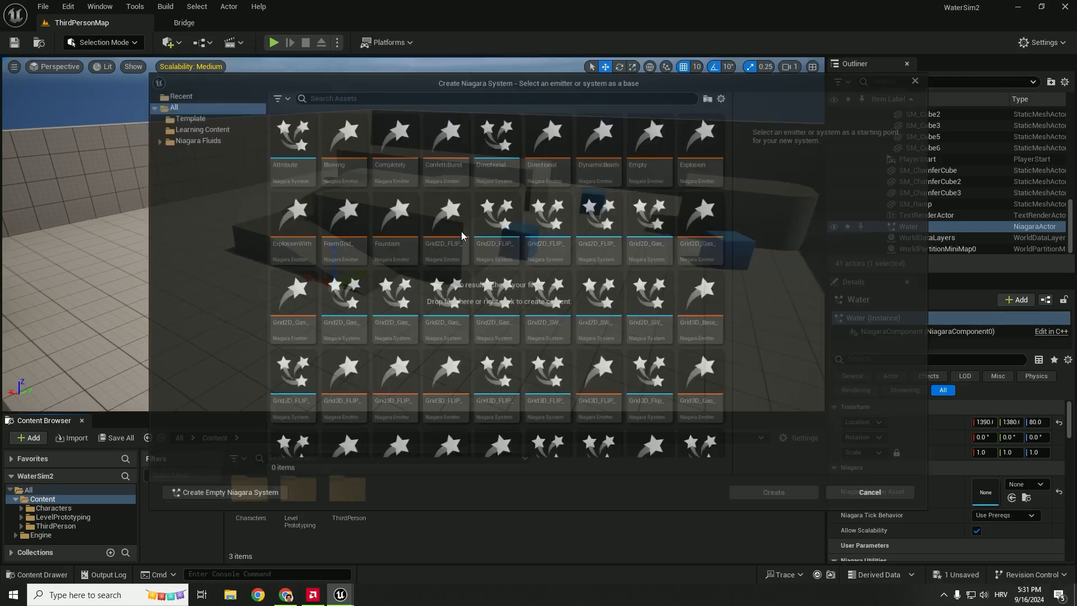
{"action": "type", "text": "2d"}
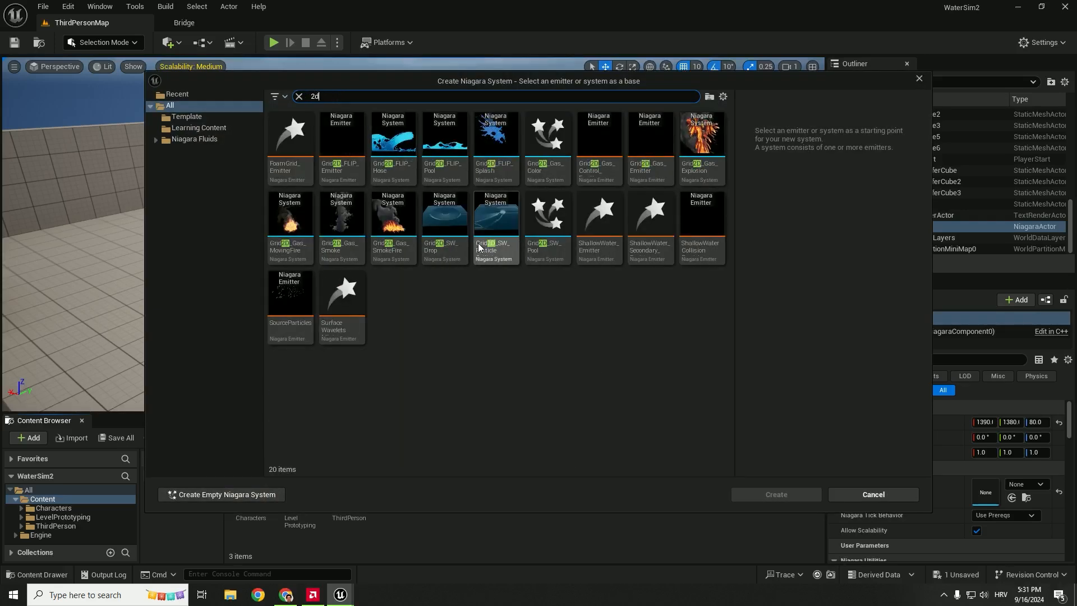
{"action": "mouse_move", "coordinate": [495, 217]}
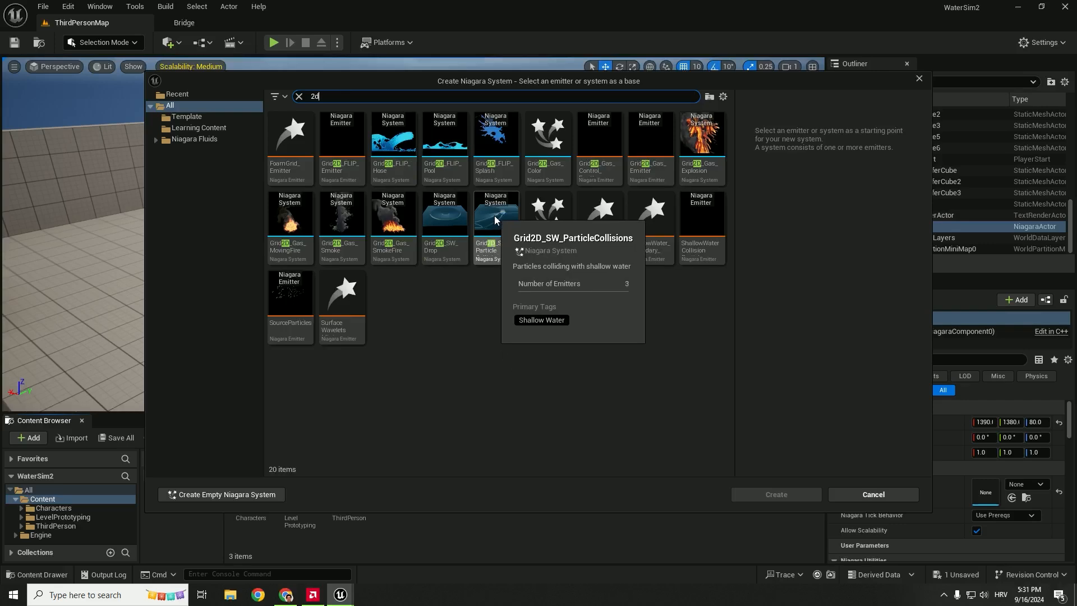
{"action": "left_click", "coordinate": [496, 213]}
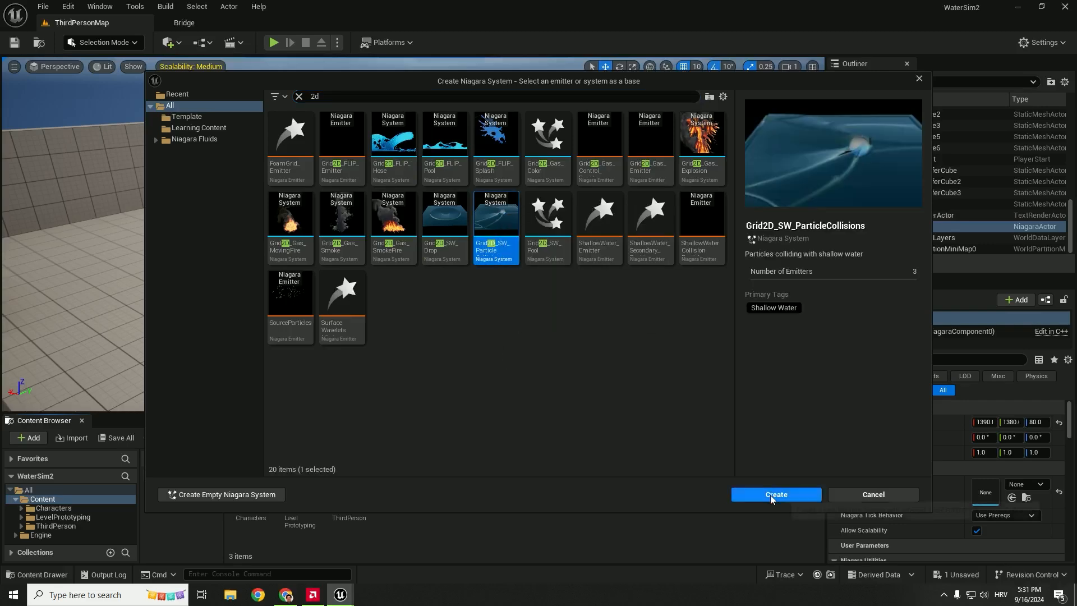
{"action": "left_click", "coordinate": [777, 494]}
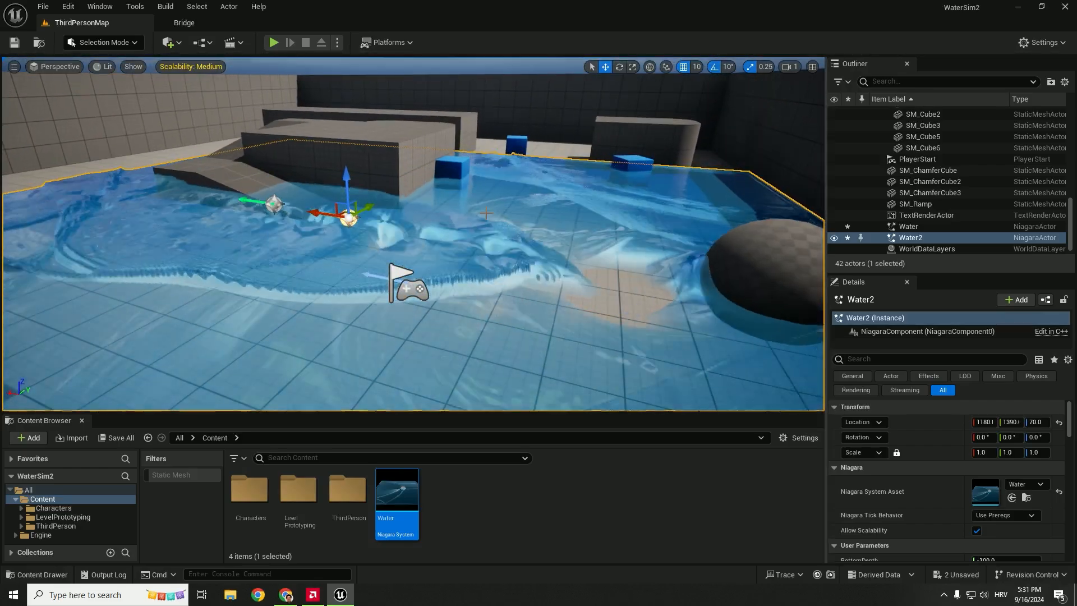
{"action": "mouse_move", "coordinate": [397, 494]}
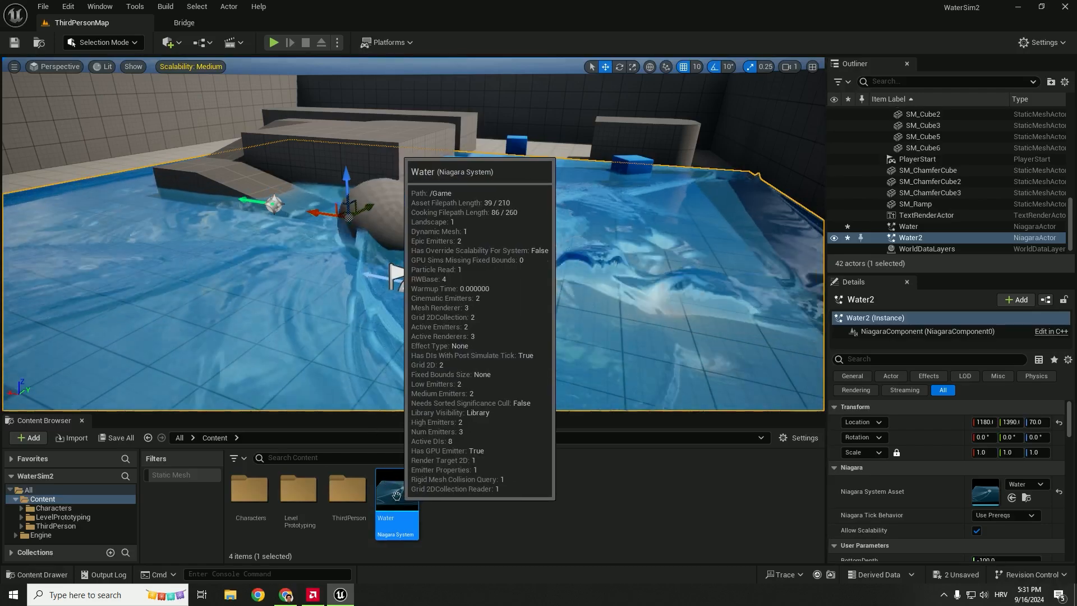
Open the Water Niagara System asset in the Niagara editor
{"action": "double_click", "coordinate": [396, 493]}
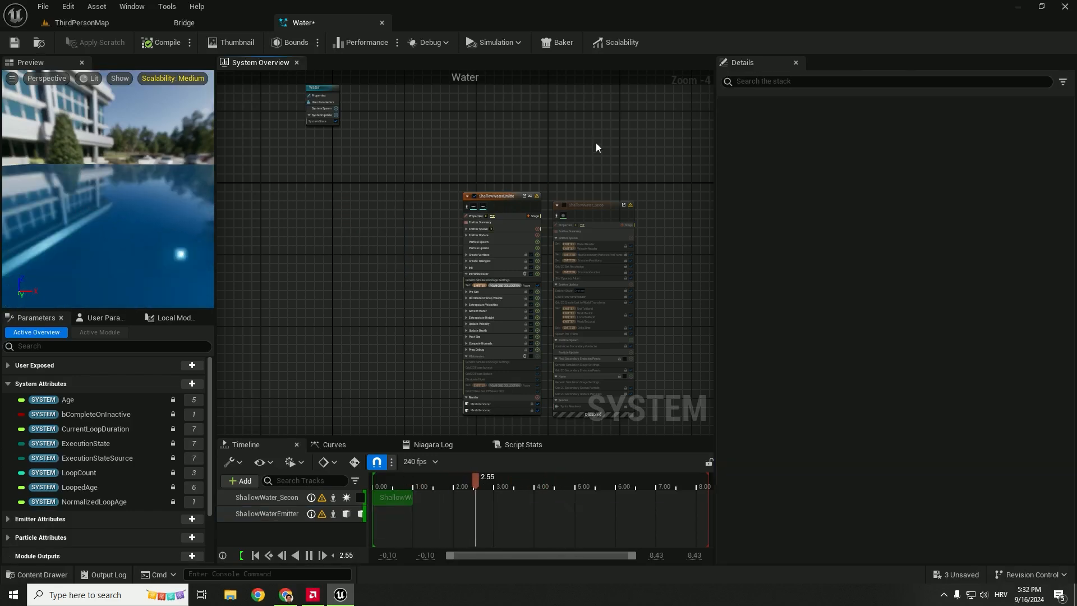
Remove the ShallowWater_Secondary emitter and go back to the ThirdPersonMap level
{"action": "left_click", "coordinate": [596, 205]}
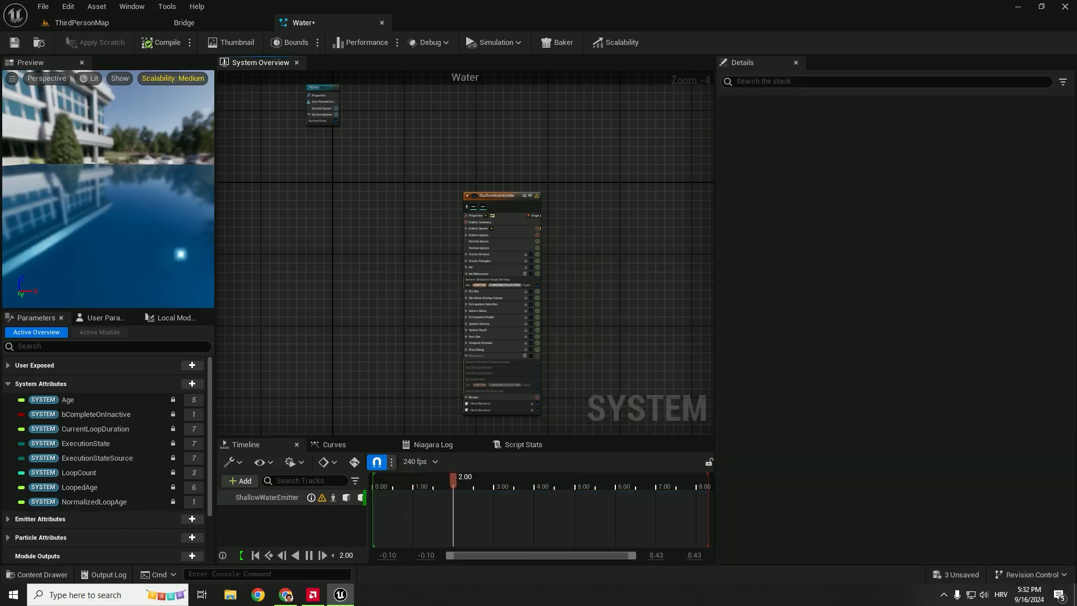
{"action": "left_click", "coordinate": [78, 22]}
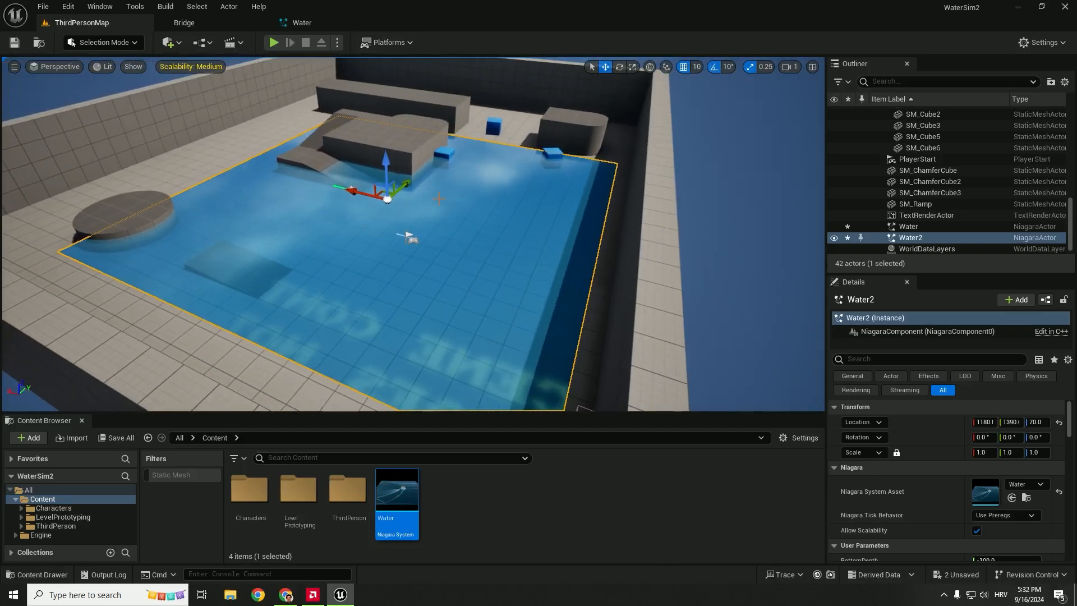
Slide Water2 along X to location 1410 and enter 5.0 in its Scale X field
{"action": "left_click_drag", "start_coordinate": [387, 193], "coordinate": [337, 186]}
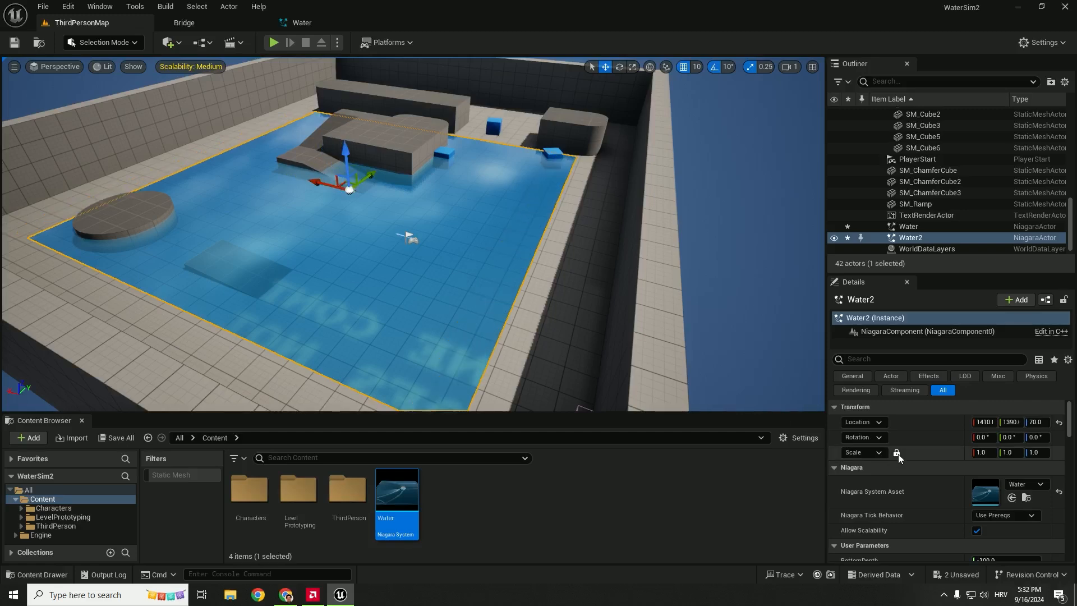
{"action": "mouse_move", "coordinate": [897, 453]}
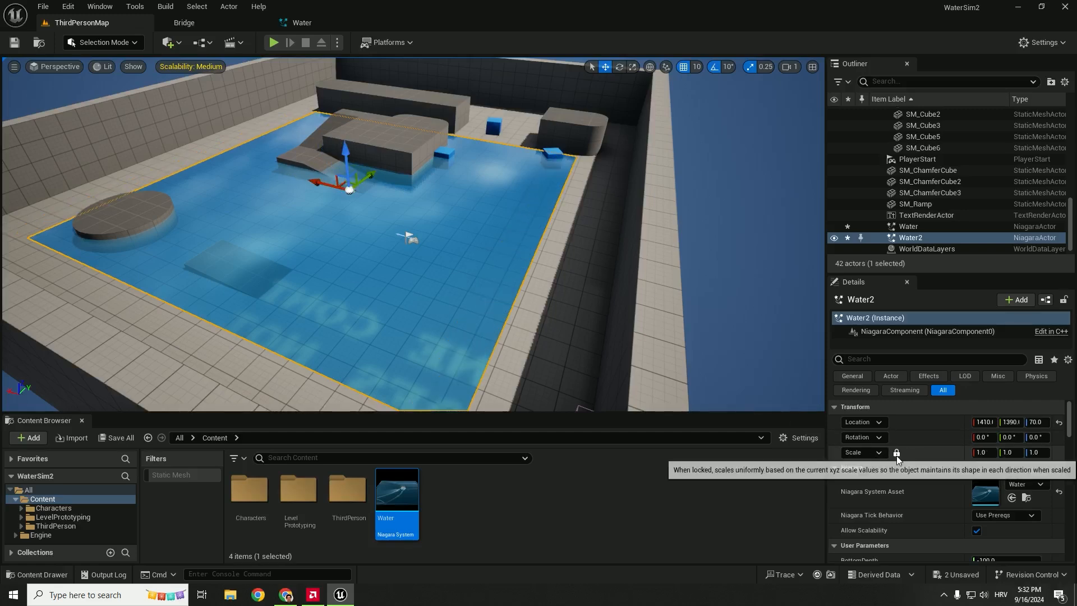
{"action": "left_click", "coordinate": [983, 452]}
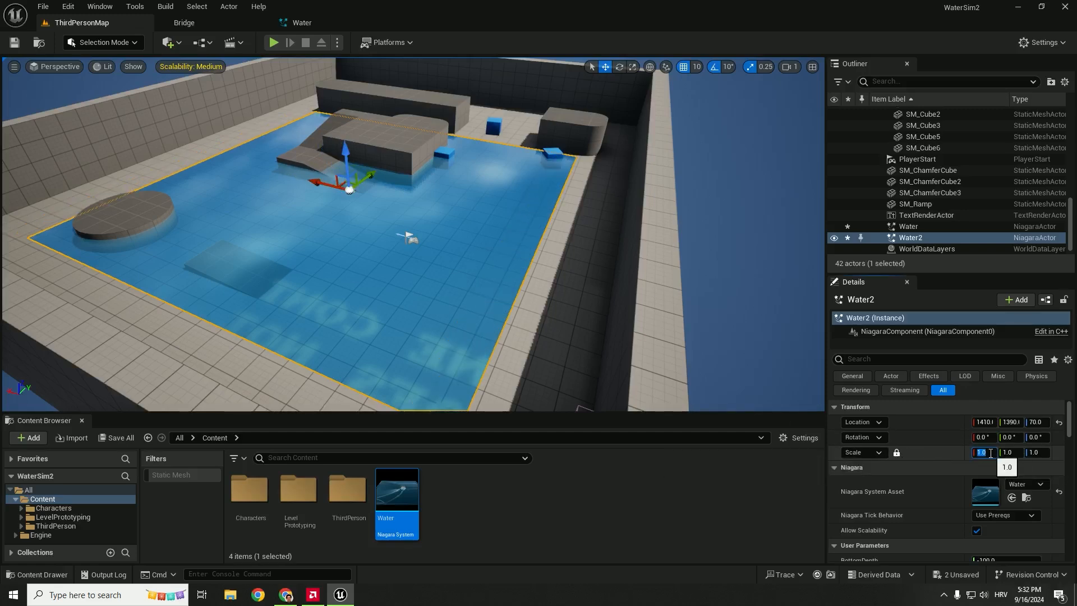
{"action": "type", "text": "5.0"}
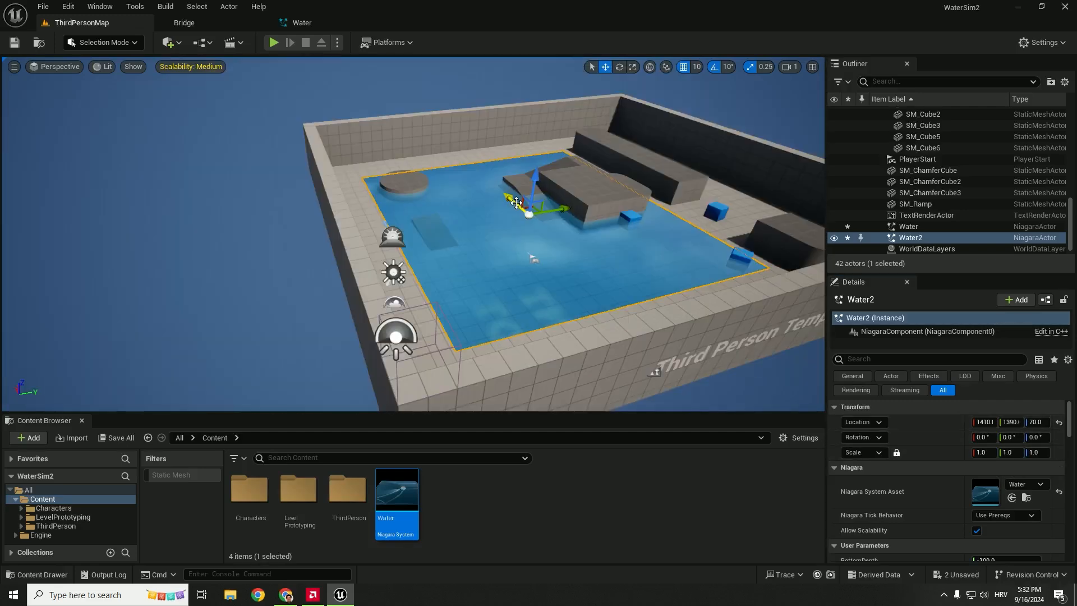
Filter Water2's Details by 'siz' and set WorldGridSize to 3000 by 3500
{"action": "left_click", "coordinate": [927, 359]}
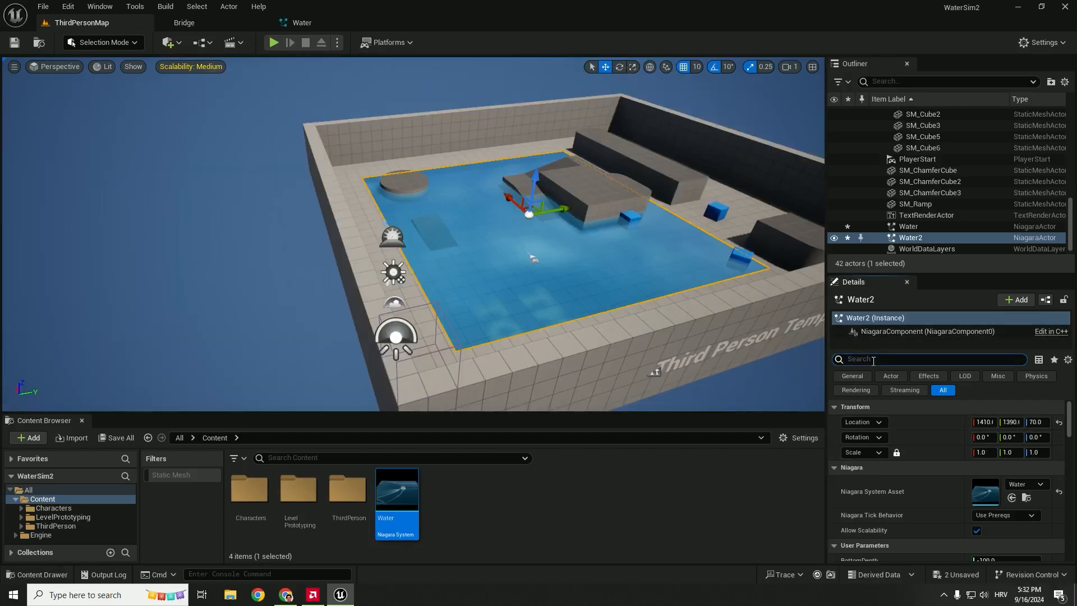
{"action": "type", "text": "size"}
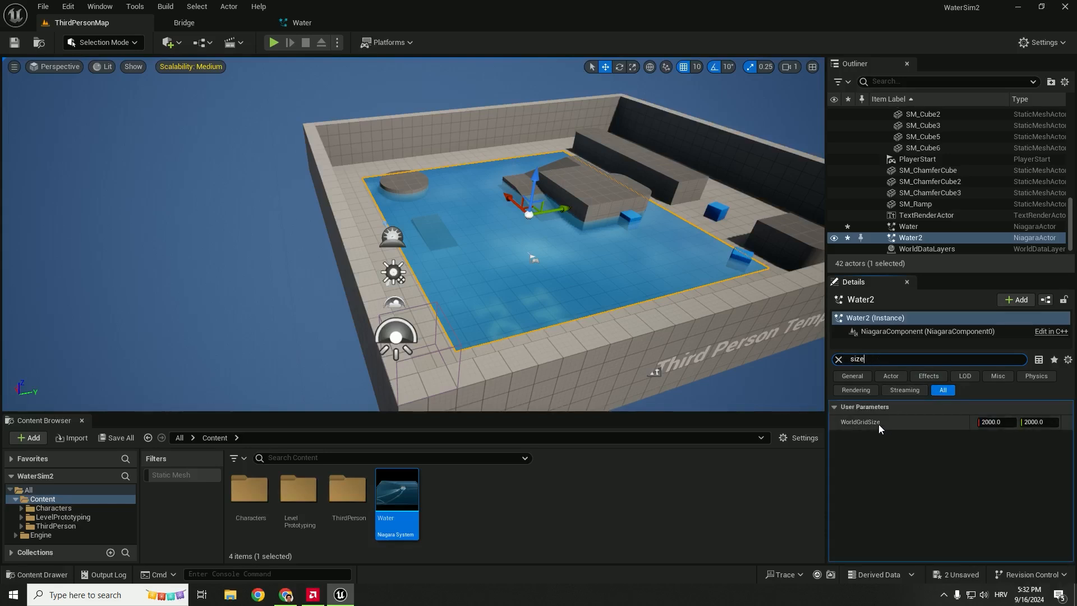
{"action": "left_click", "coordinate": [994, 422]}
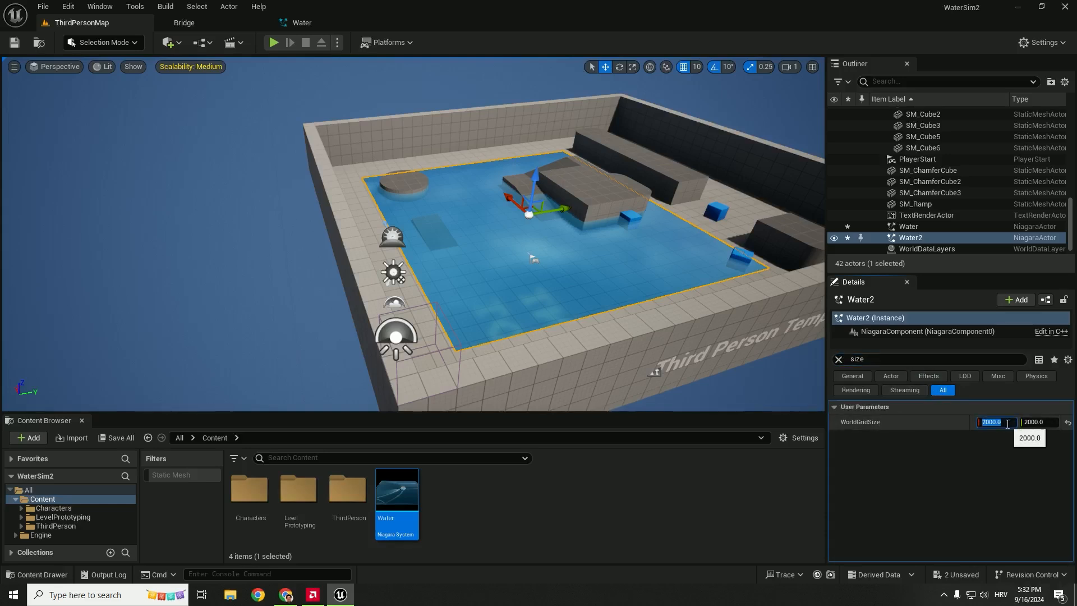
{"action": "type", "text": "3000"}
{"action": "left_click", "coordinate": [1040, 422]}
{"action": "type", "text": "3500"}
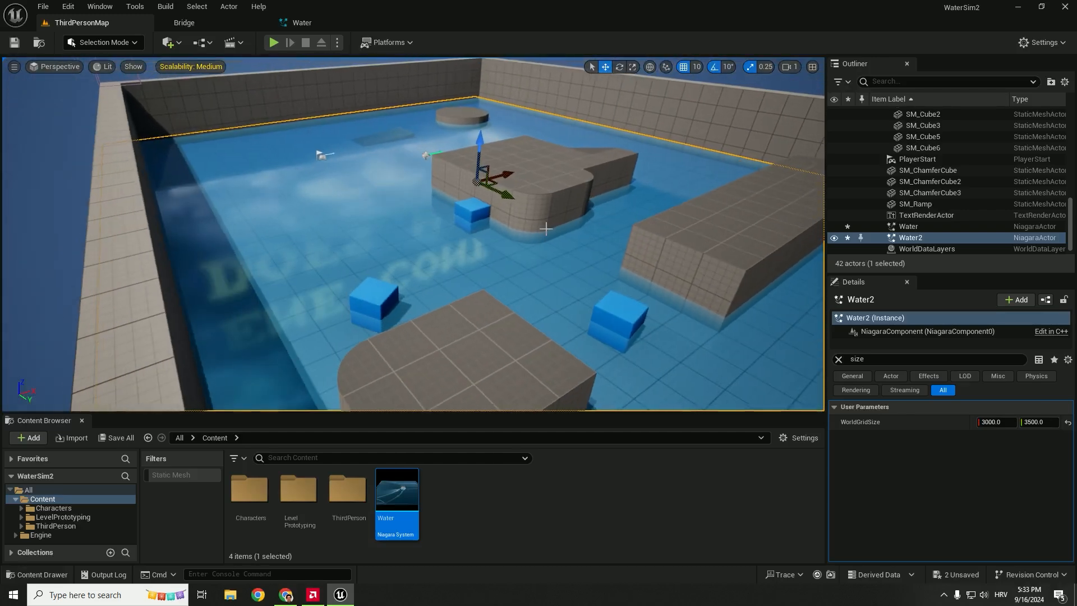
Use the right-click context menu to remove the empty Water Niagara actor
{"action": "right_click", "coordinate": [546, 228]}
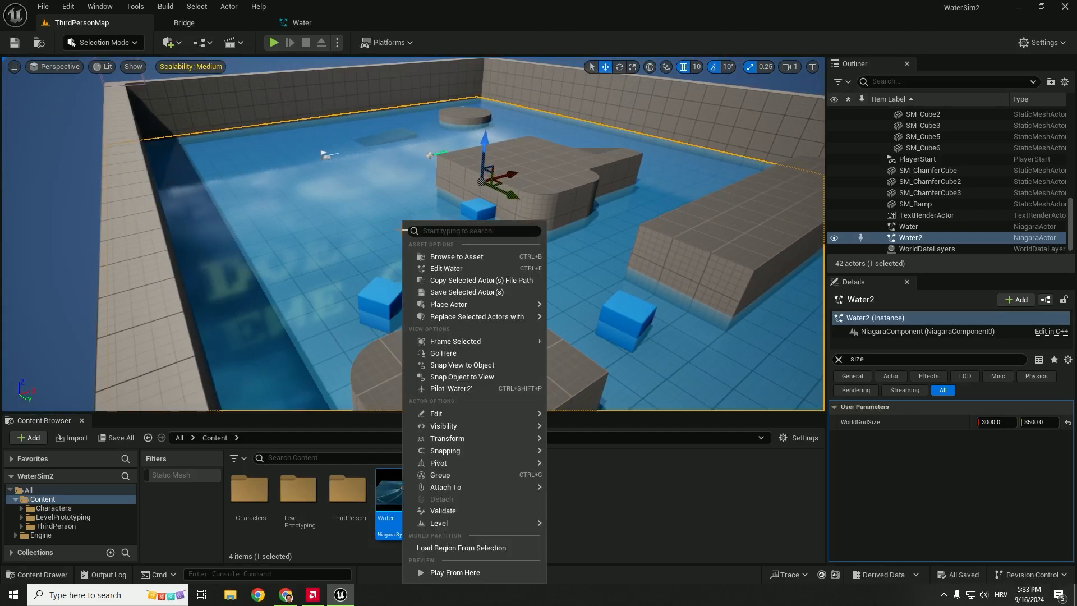
{"action": "left_click", "coordinate": [454, 572]}
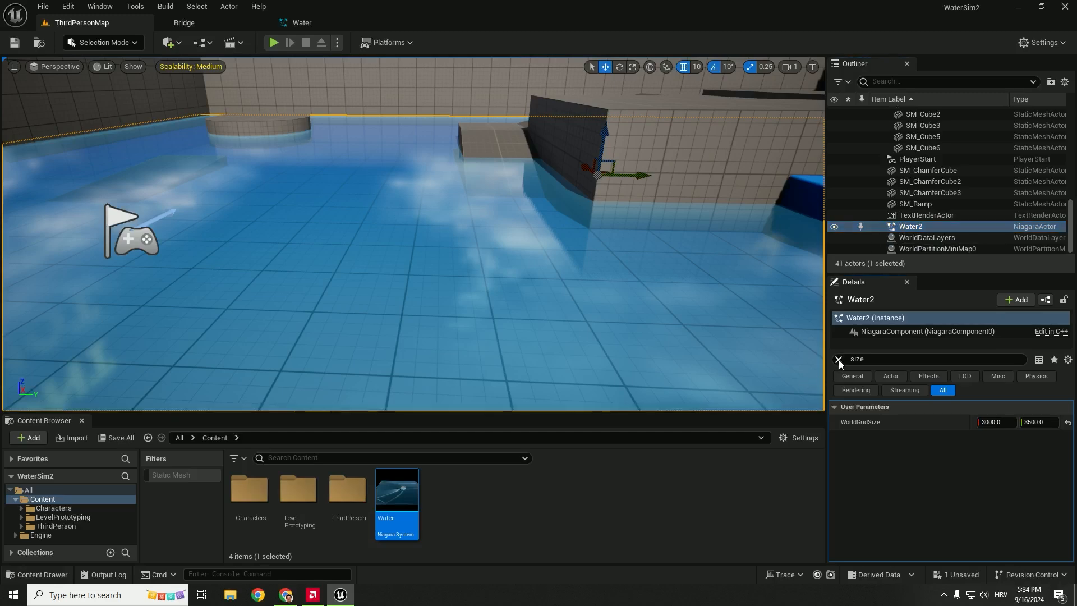
Set Water2's Collide_Meshes actor tag to 'collider' and filter content by 'th'
{"action": "left_click", "coordinate": [839, 359]}
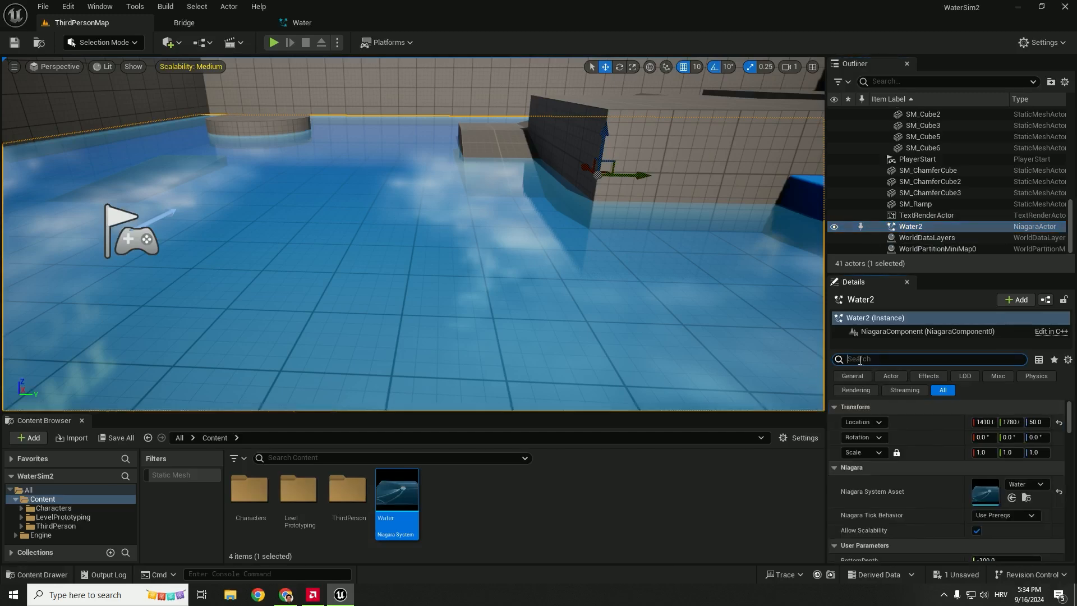
{"action": "type", "text": "tag"}
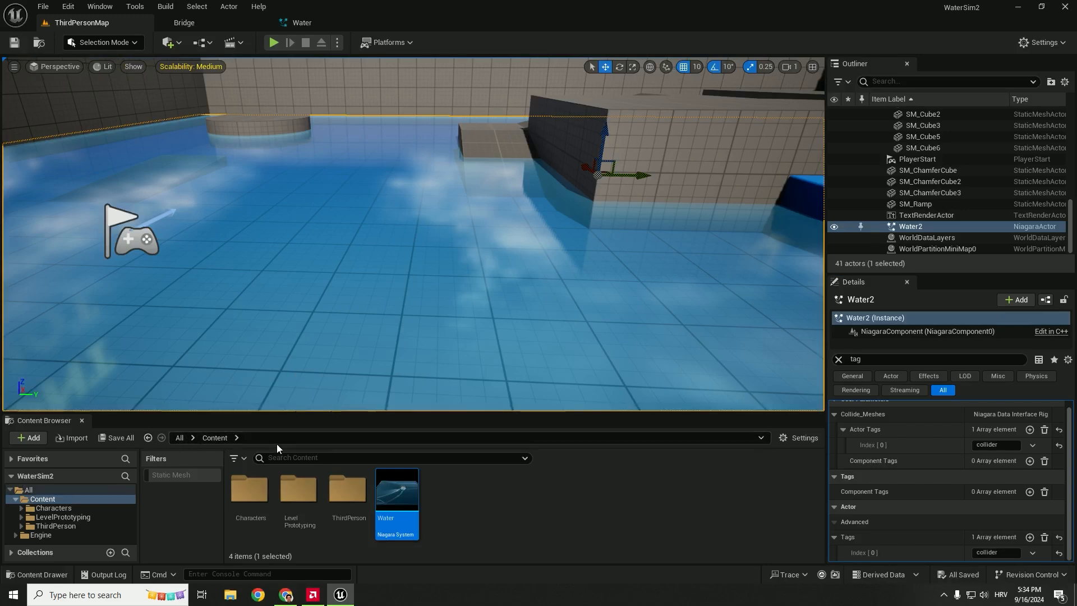
{"action": "type", "text": "third"}
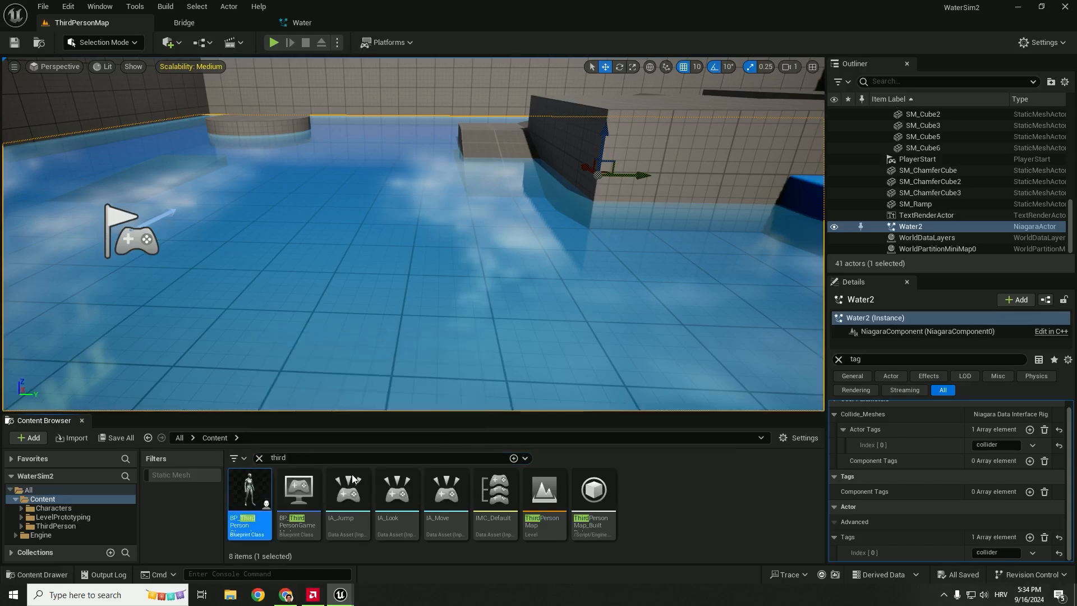
Open BP_ThirdPersonCharacter and filter its Details by 'tag'
{"action": "double_click", "coordinate": [250, 488]}
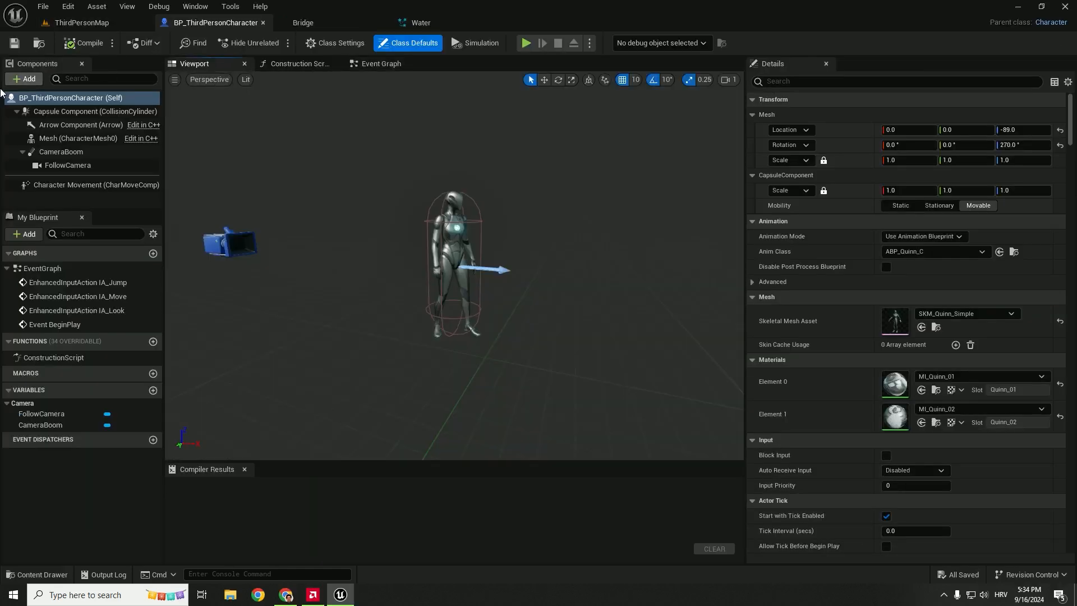
{"action": "mouse_move", "coordinate": [93, 104]}
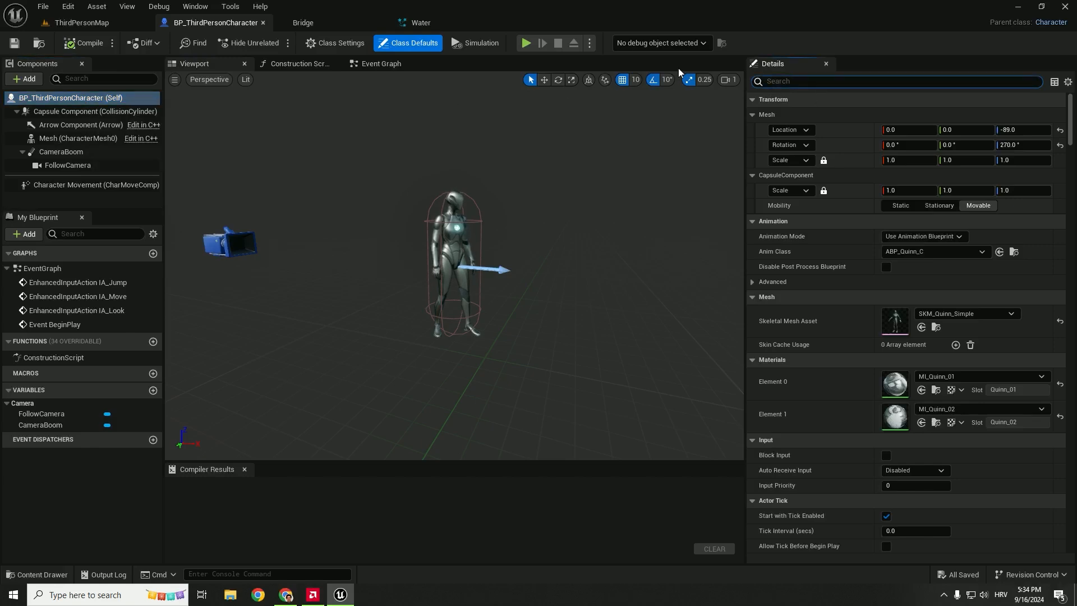
{"action": "left_click", "coordinate": [83, 23]}
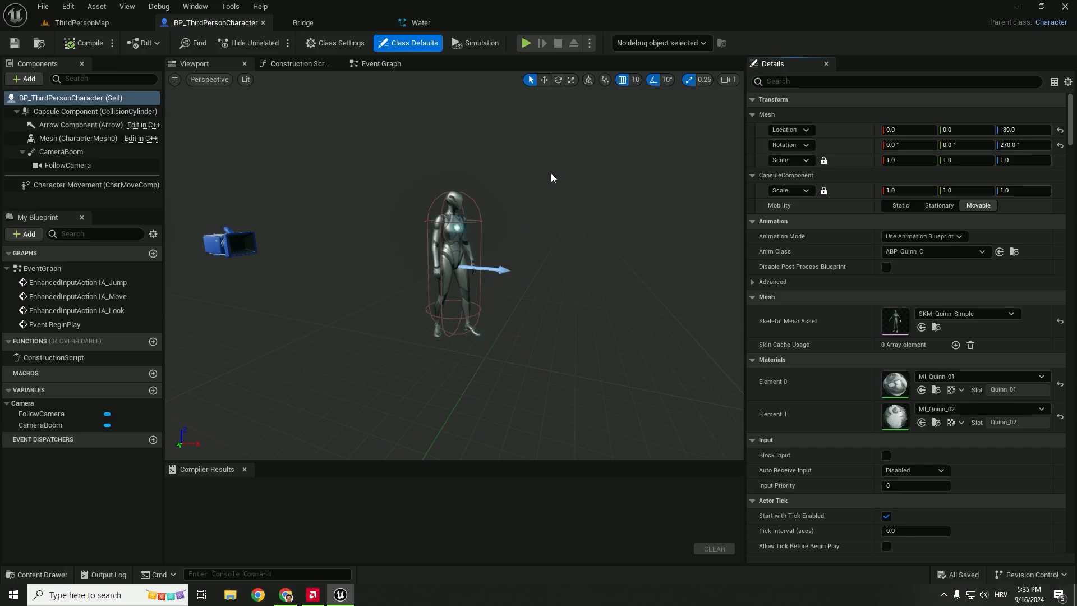
{"action": "type", "text": "tag"}
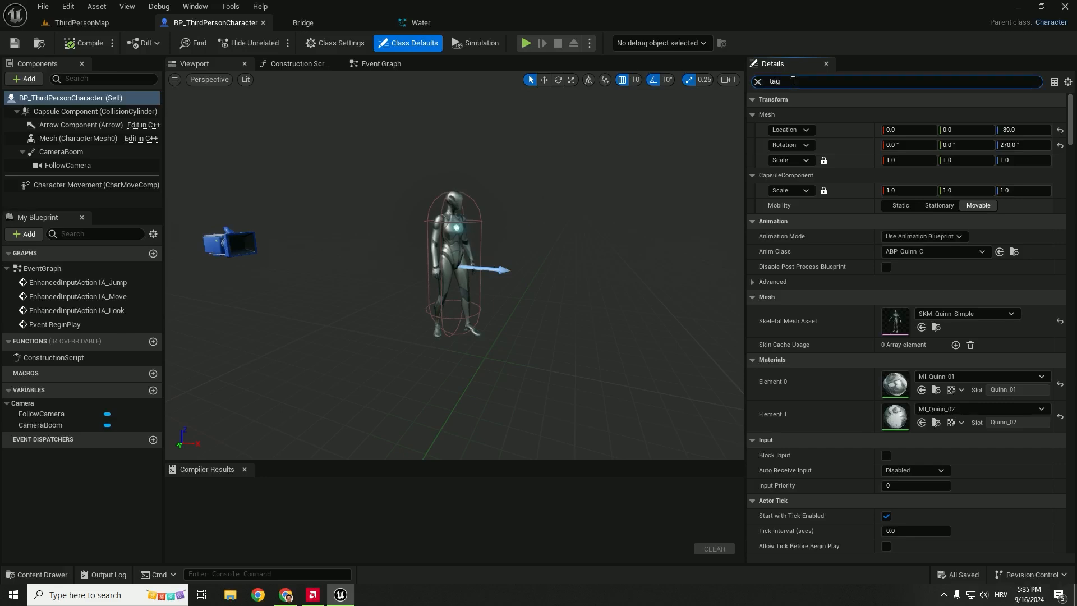
{"action": "type", "text": "tag"}
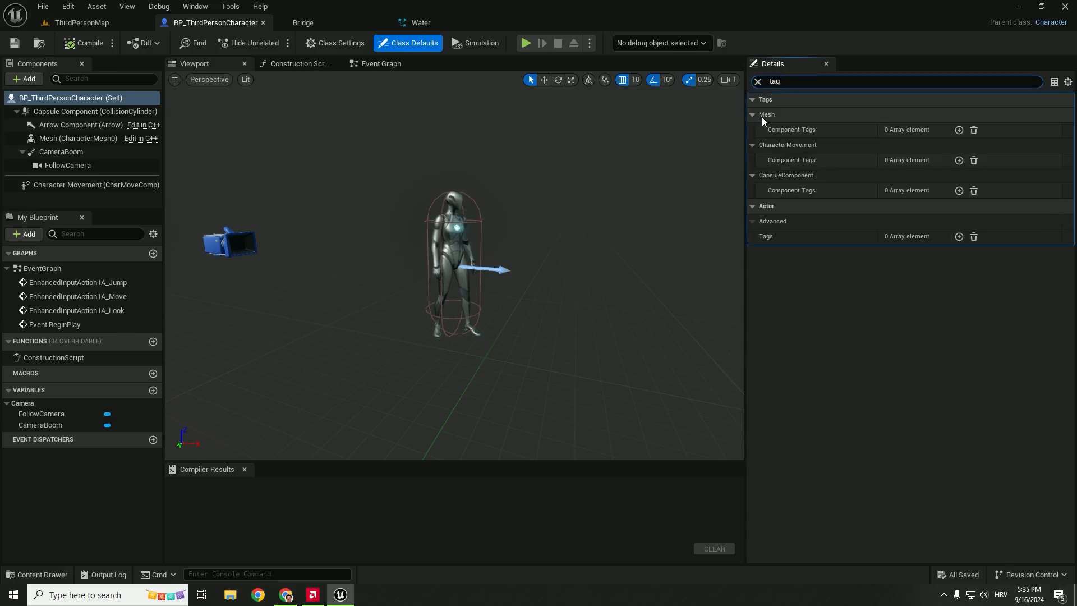
Add 'collider' to the mesh Component Tags and the character's Actor Tags
{"action": "left_click", "coordinate": [959, 129]}
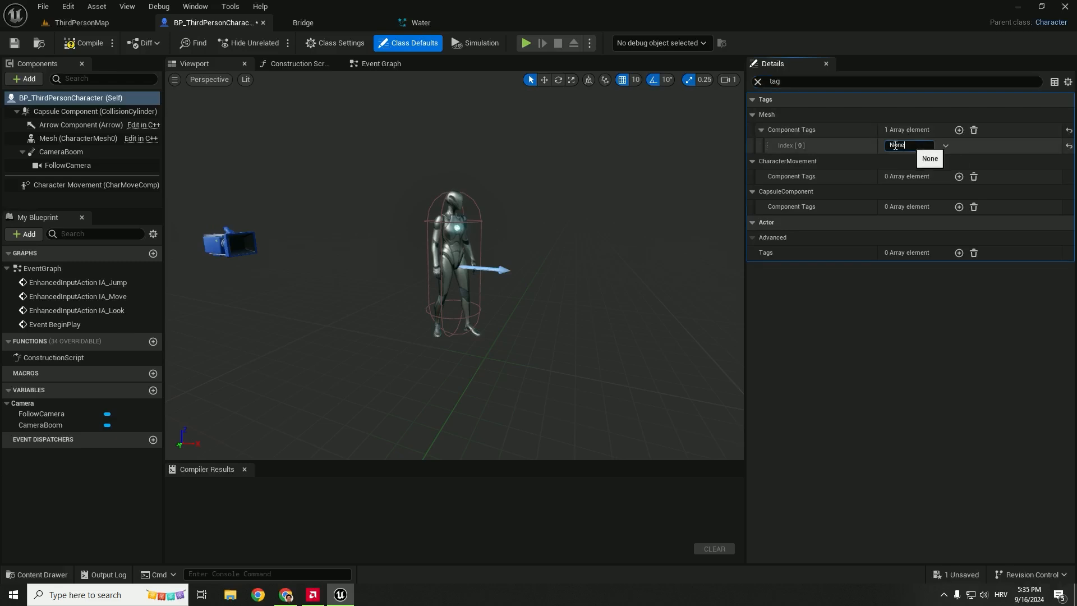
{"action": "type", "text": "collider"}
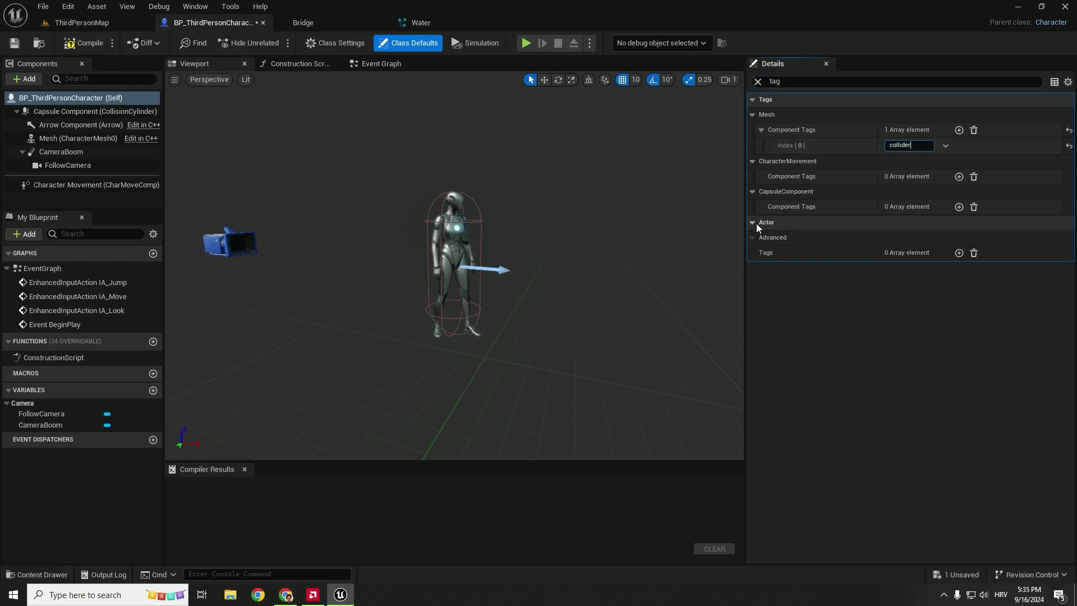
{"action": "left_click", "coordinate": [959, 252]}
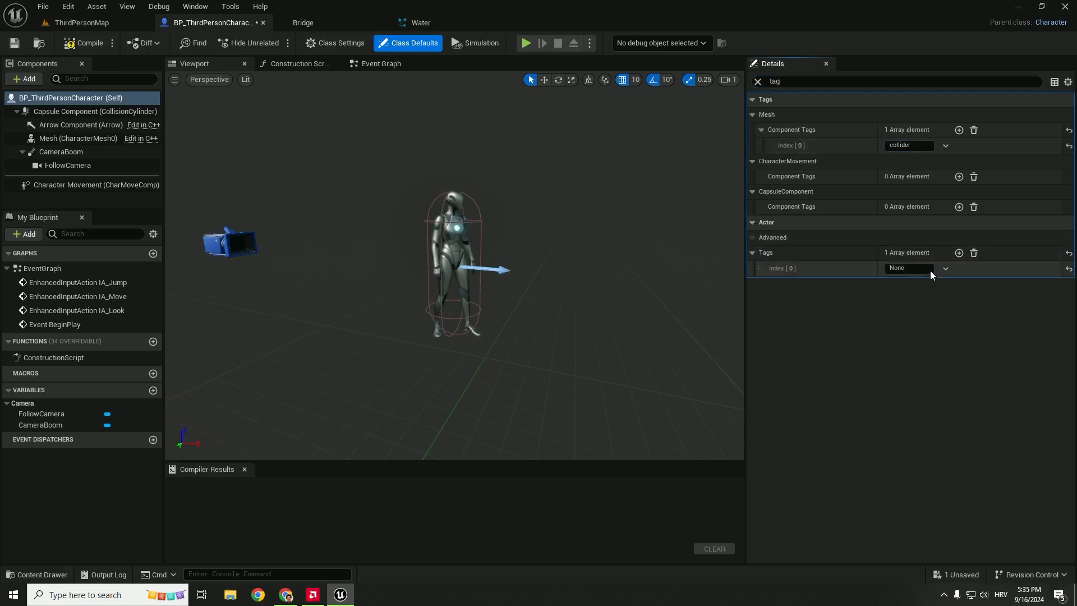
{"action": "type", "text": "collidere"}
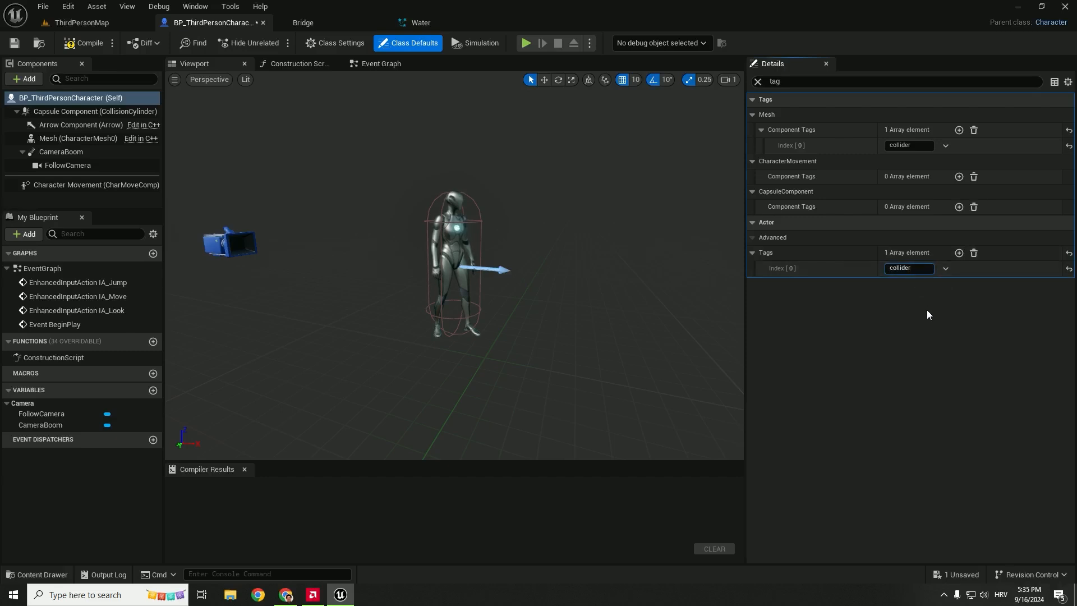
{"action": "type", "text": "e"}
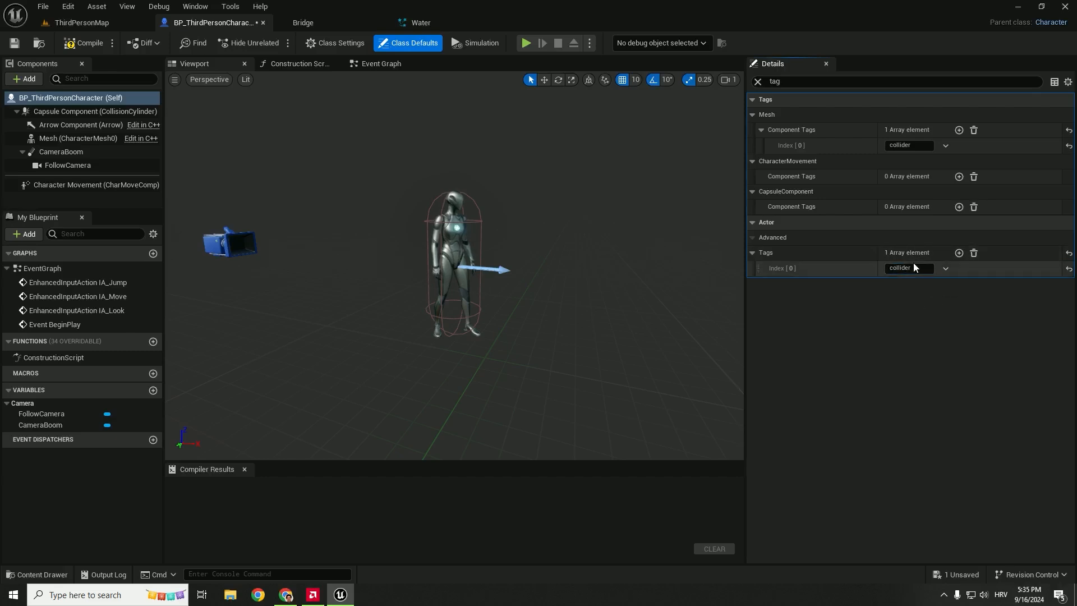
{"action": "mouse_move", "coordinate": [219, 111]}
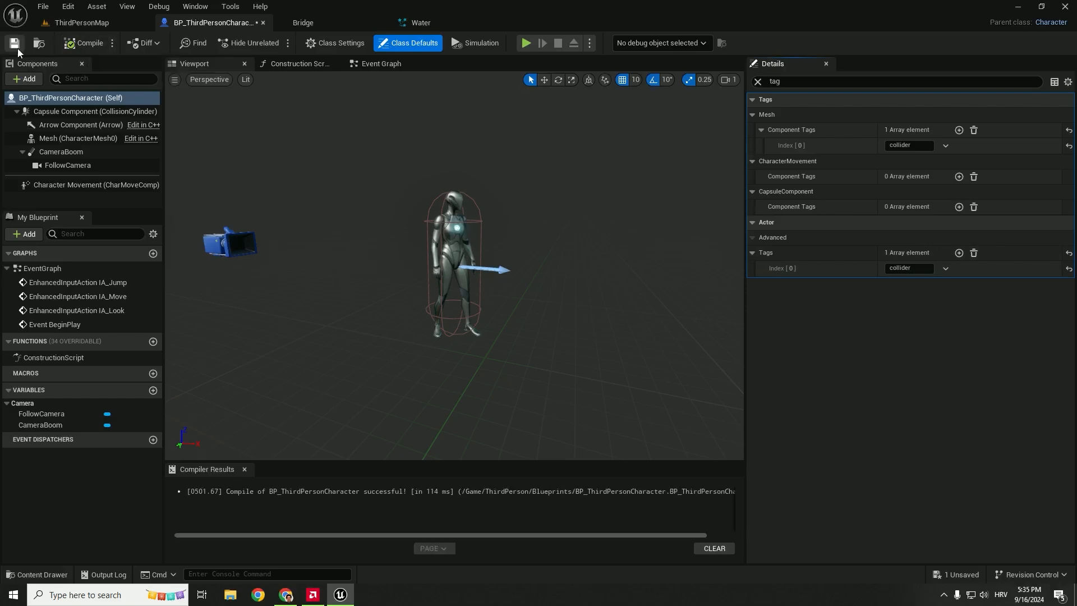
Play-test the ThirdPersonMap level to watch the character ripple the water, then stop
{"action": "left_click", "coordinate": [78, 22]}
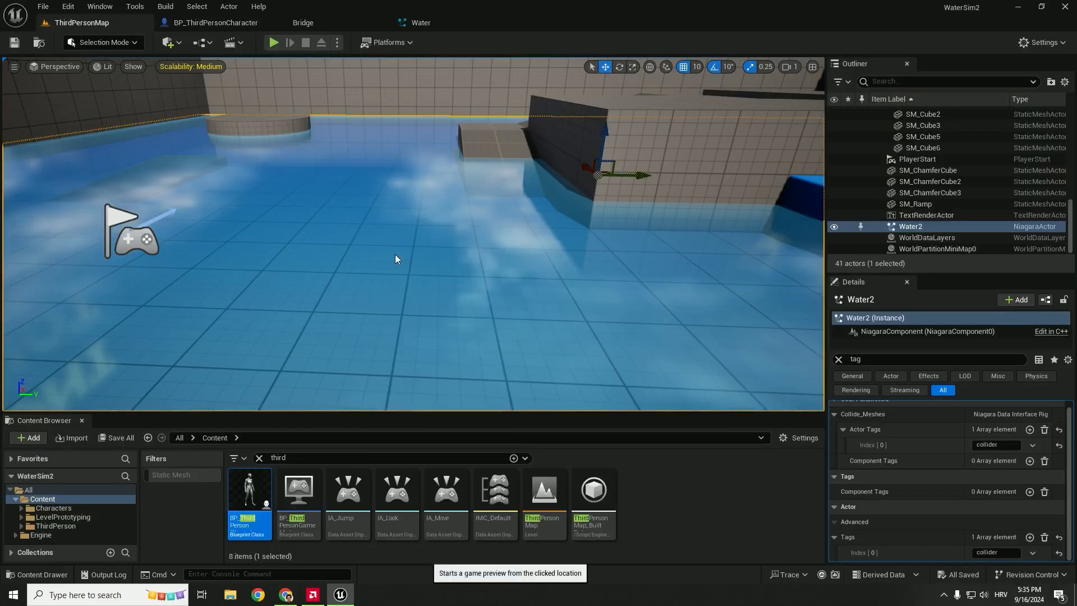
{"action": "left_click", "coordinate": [274, 43]}
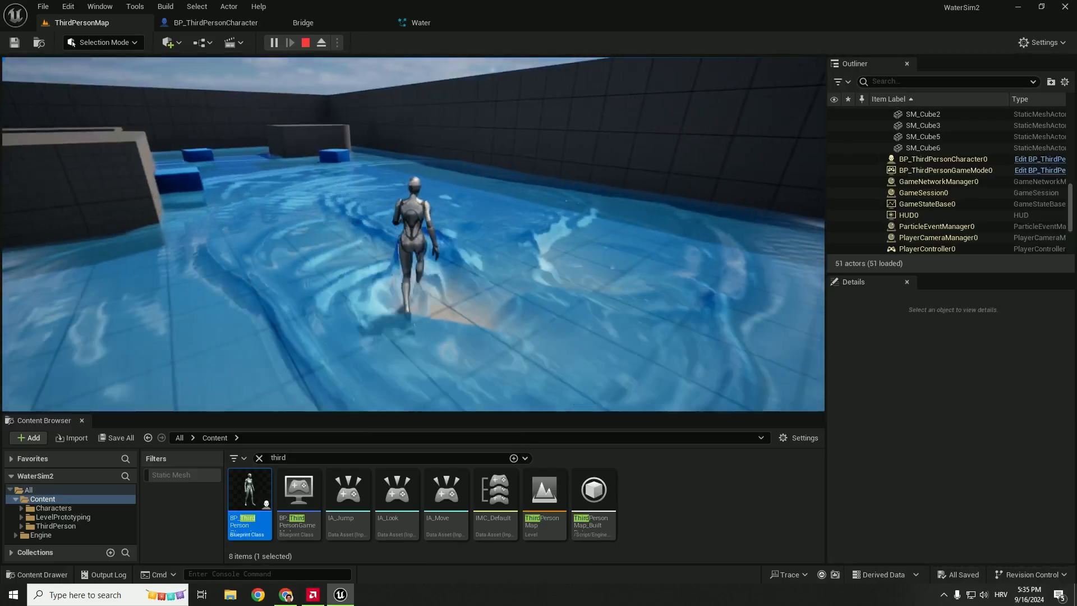
{"action": "left_click", "coordinate": [305, 43]}
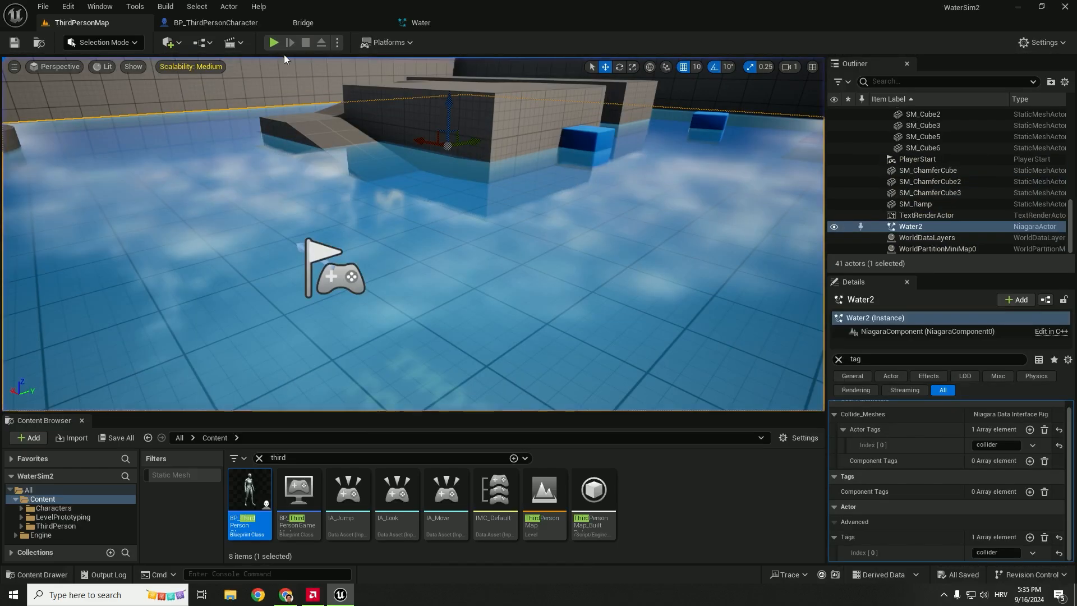
Set Collision Velocity Mult to 0.5 in the Water system's Grid 2D SW Update Sim Attributes
{"action": "left_click", "coordinate": [418, 22]}
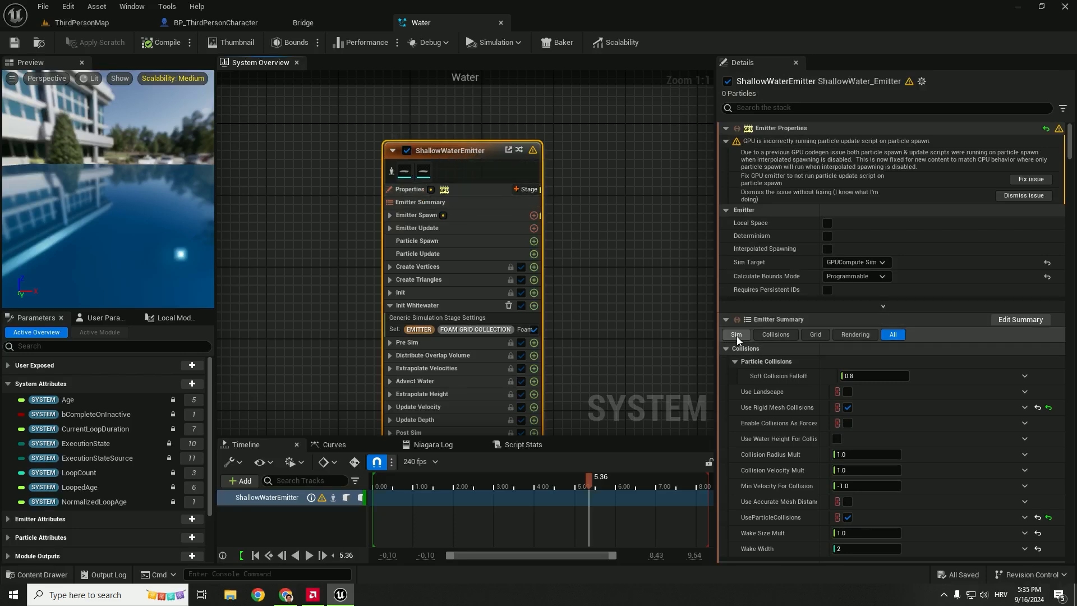
{"action": "left_click", "coordinate": [736, 335]}
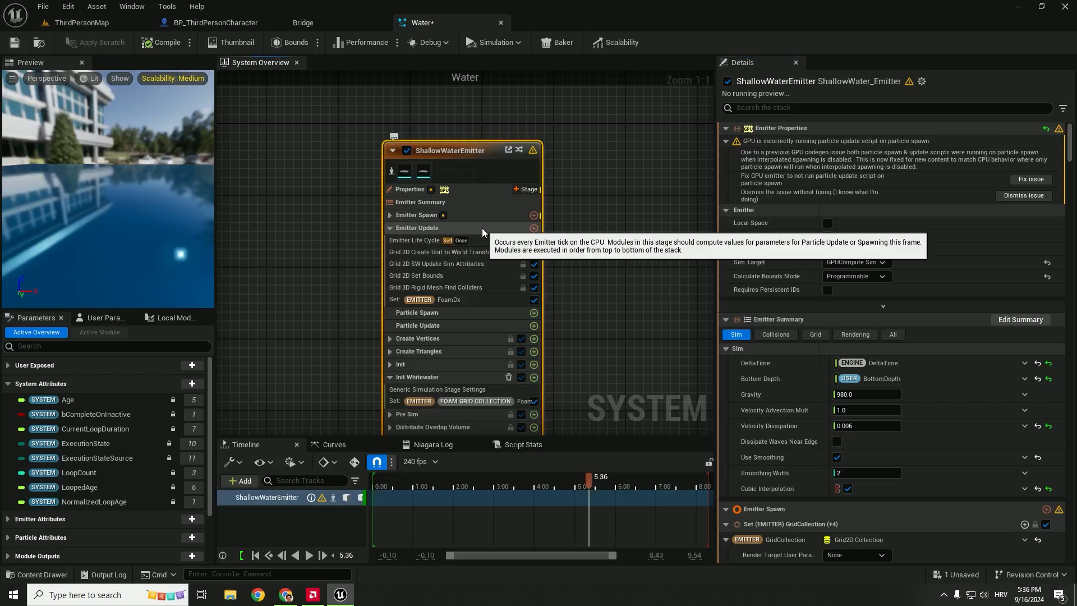
{"action": "mouse_move", "coordinate": [440, 270]}
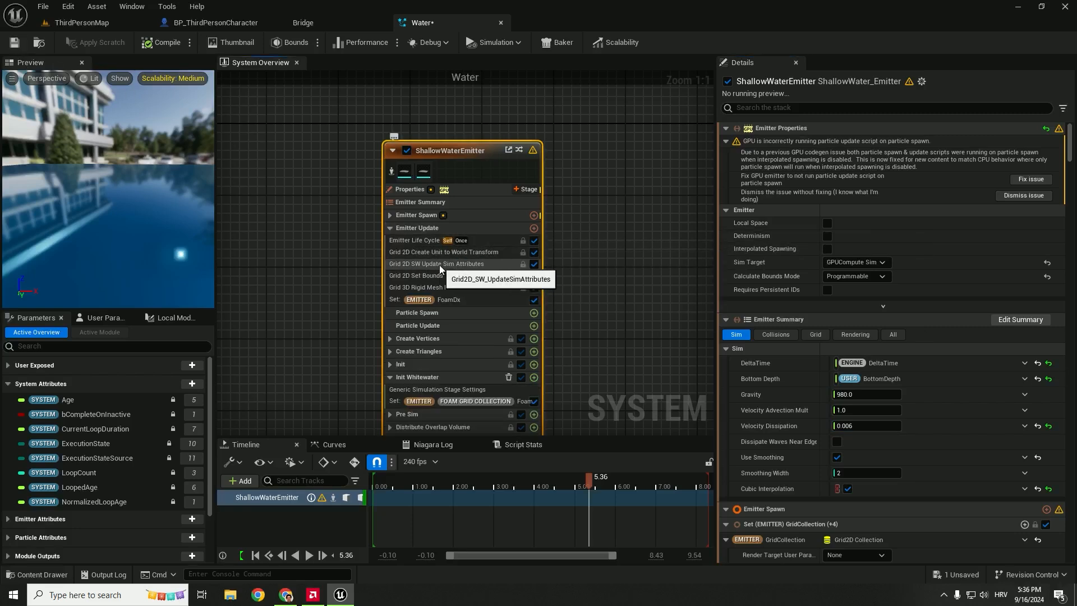
{"action": "left_click", "coordinate": [437, 264]}
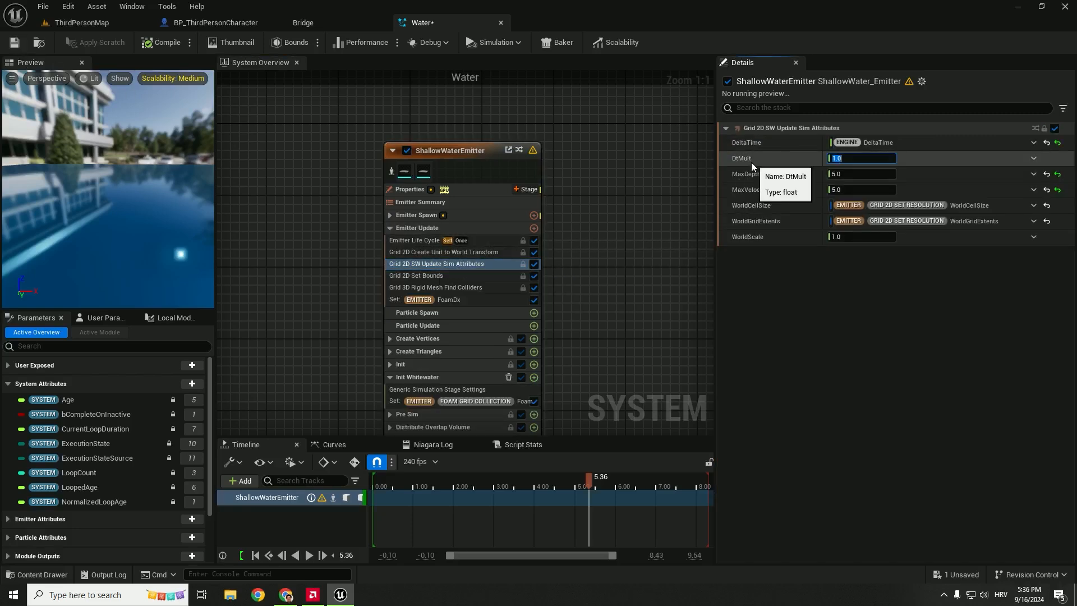
{"action": "mouse_move", "coordinate": [802, 162]}
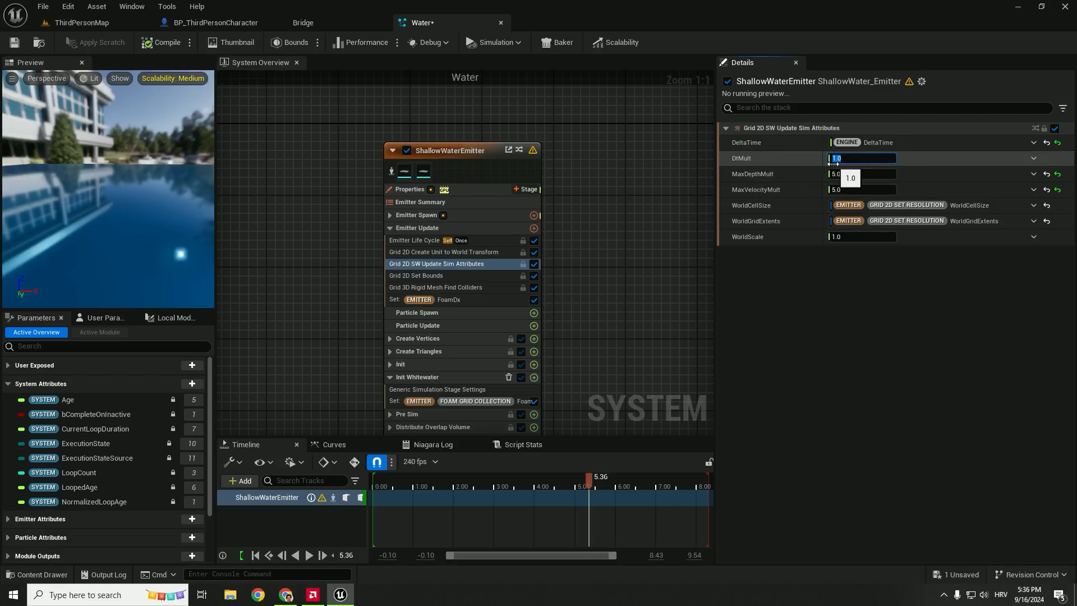
{"action": "type", "text": "0.5"}
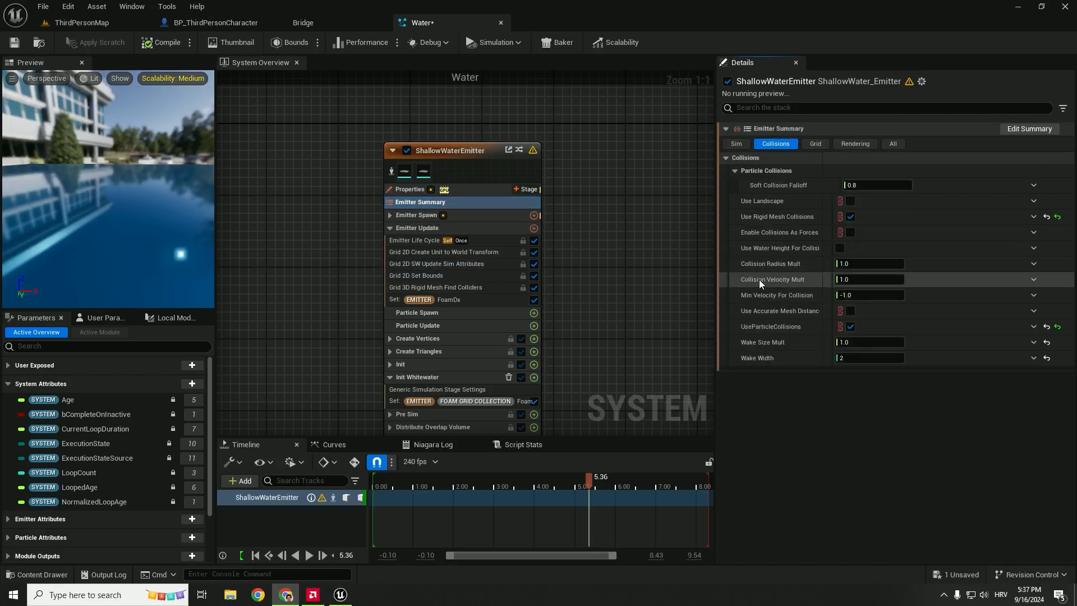
{"action": "mouse_move", "coordinate": [873, 280]}
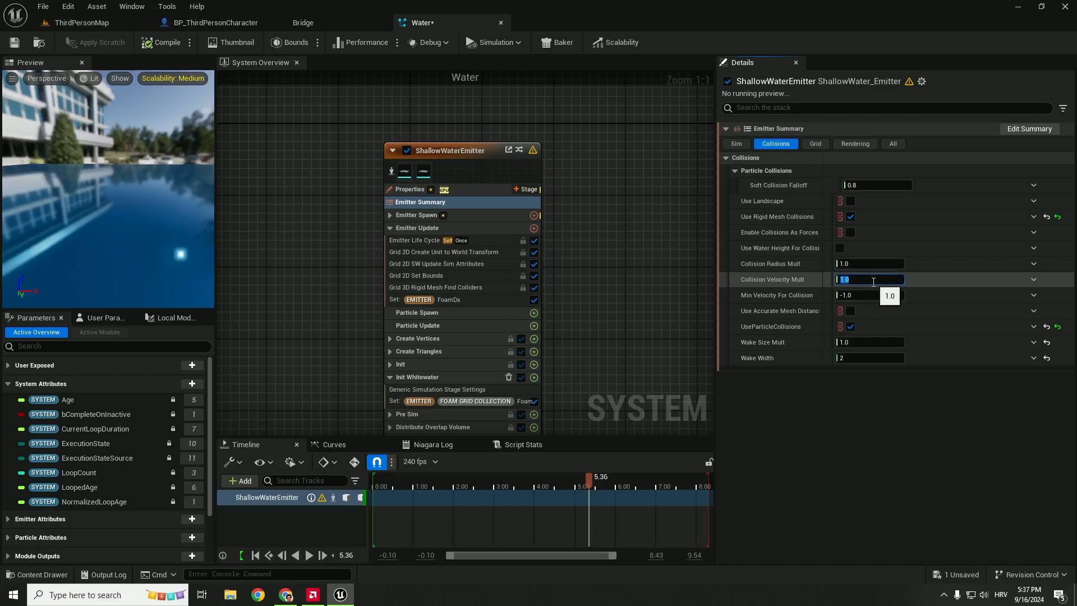
{"action": "type", "text": "0.5"}
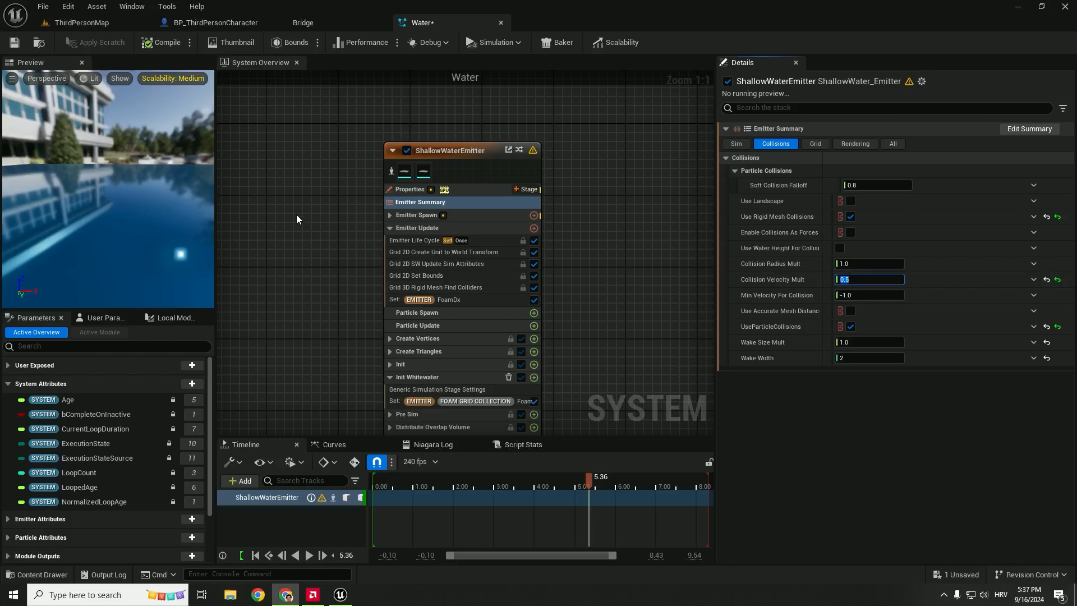
{"action": "mouse_move", "coordinate": [55, 82]}
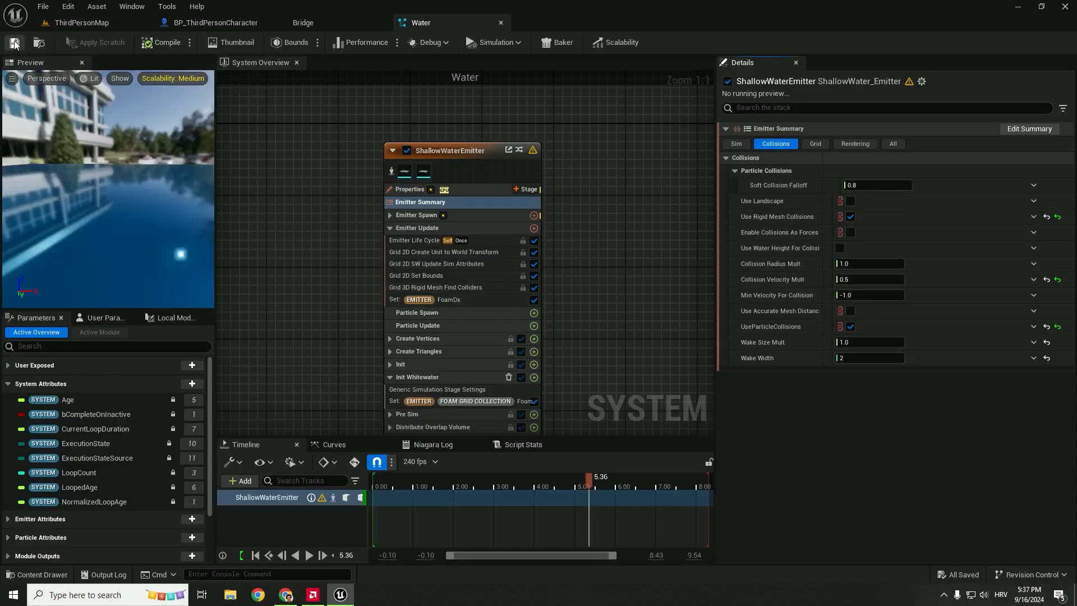
Return to ThirdPersonMap and start another play test of the water
{"action": "left_click", "coordinate": [78, 23]}
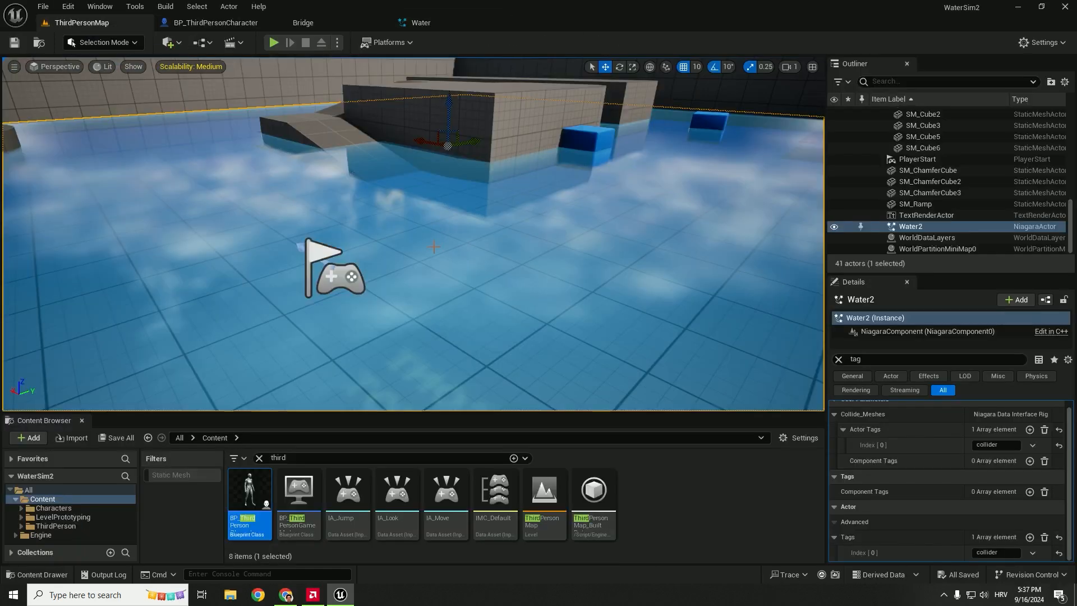
{"action": "mouse_move", "coordinate": [437, 238]}
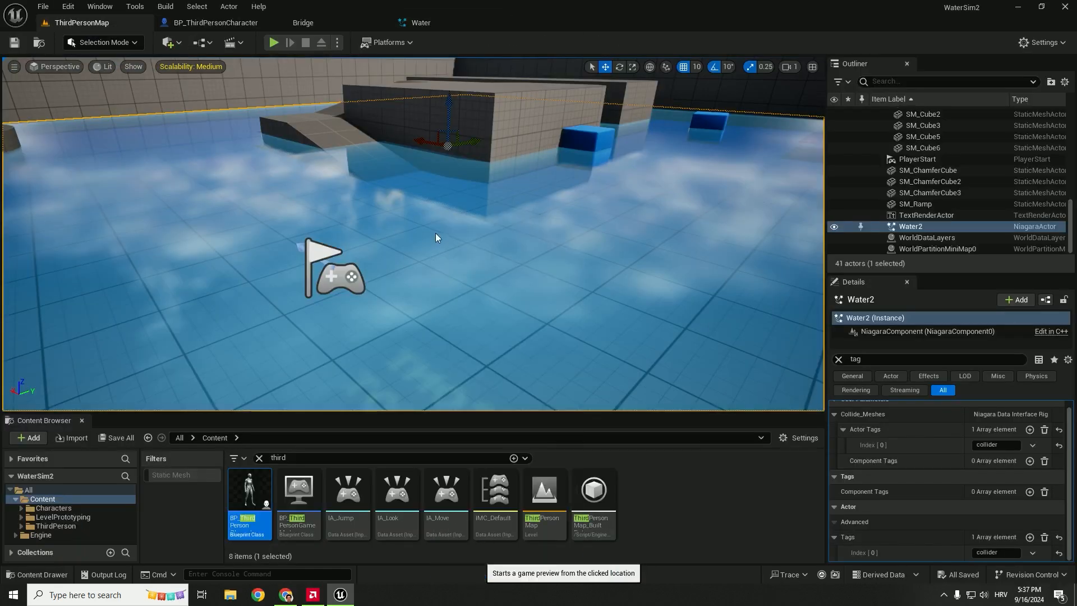
{"action": "left_click", "coordinate": [273, 42]}
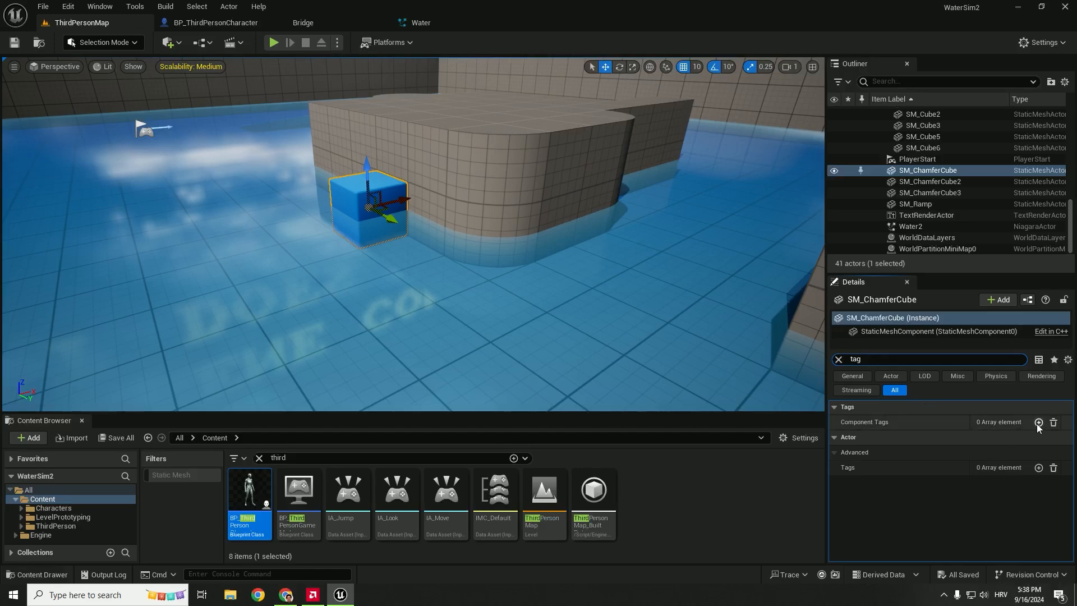
Add 'collider' to SM_ChamferCube's Component Tags and Actor Tags, then select Water2
{"action": "left_click", "coordinate": [1039, 422]}
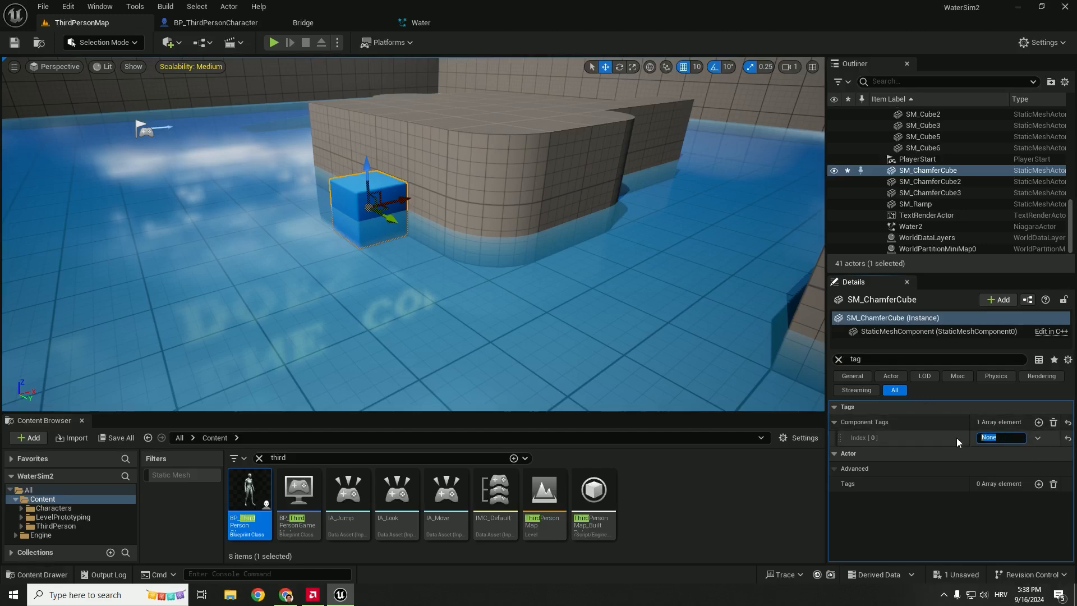
{"action": "type", "text": "collider"}
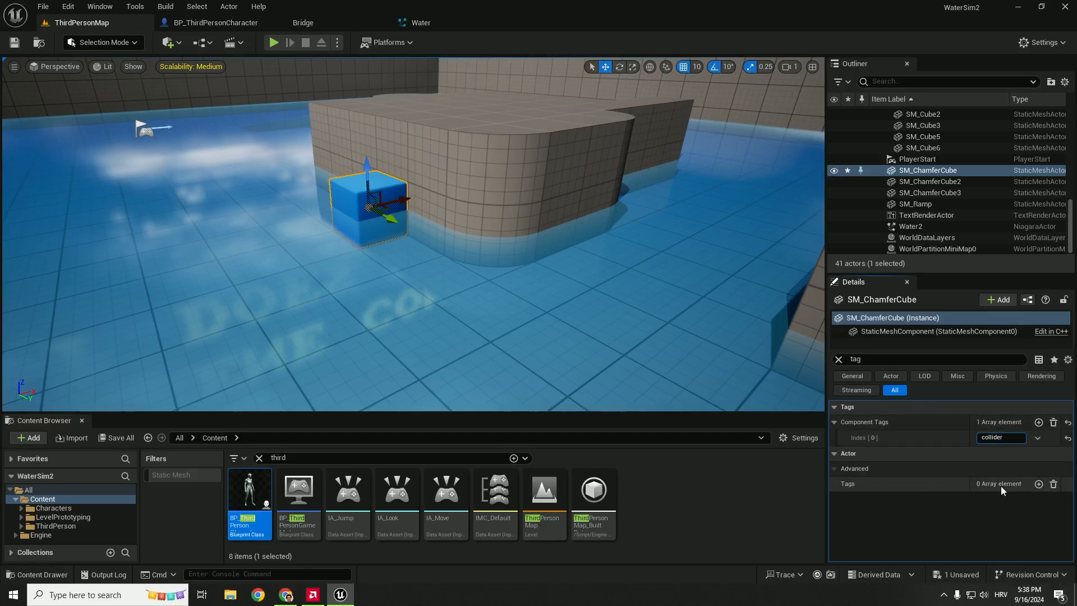
{"action": "left_click", "coordinate": [1039, 483]}
{"action": "type", "text": "collider"}
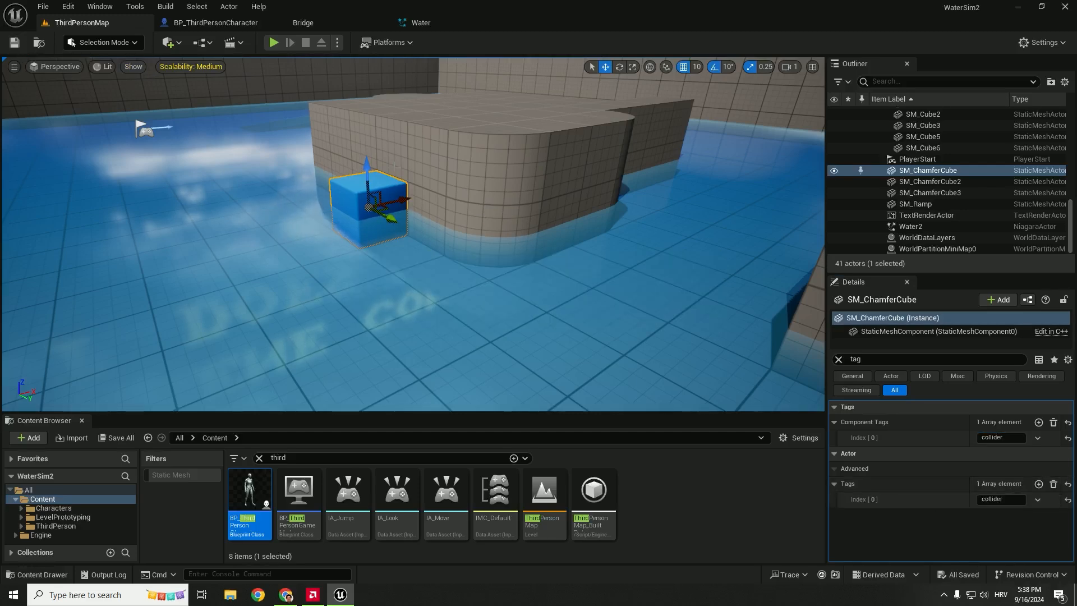
{"action": "left_click", "coordinate": [911, 226]}
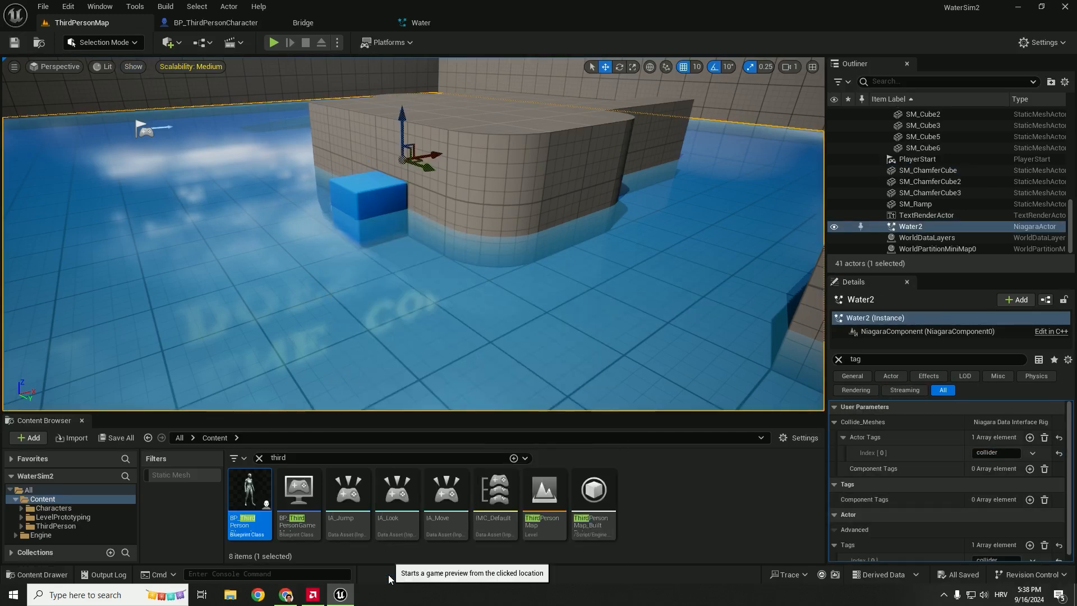
Start a play session and take control of the character in the viewport
{"action": "left_click", "coordinate": [274, 43]}
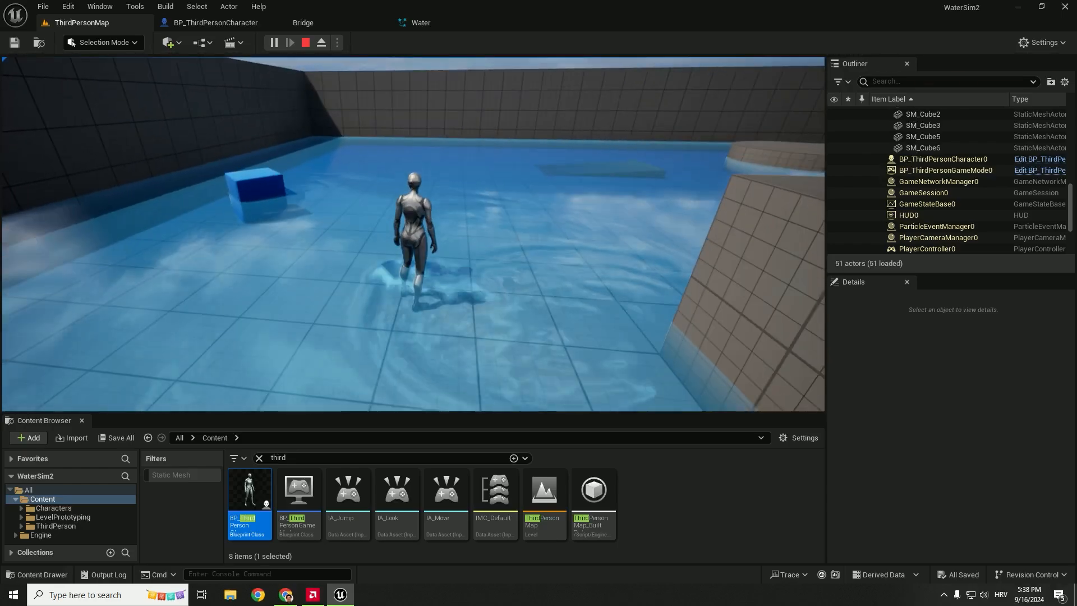
{"action": "left_click", "coordinate": [292, 43]}
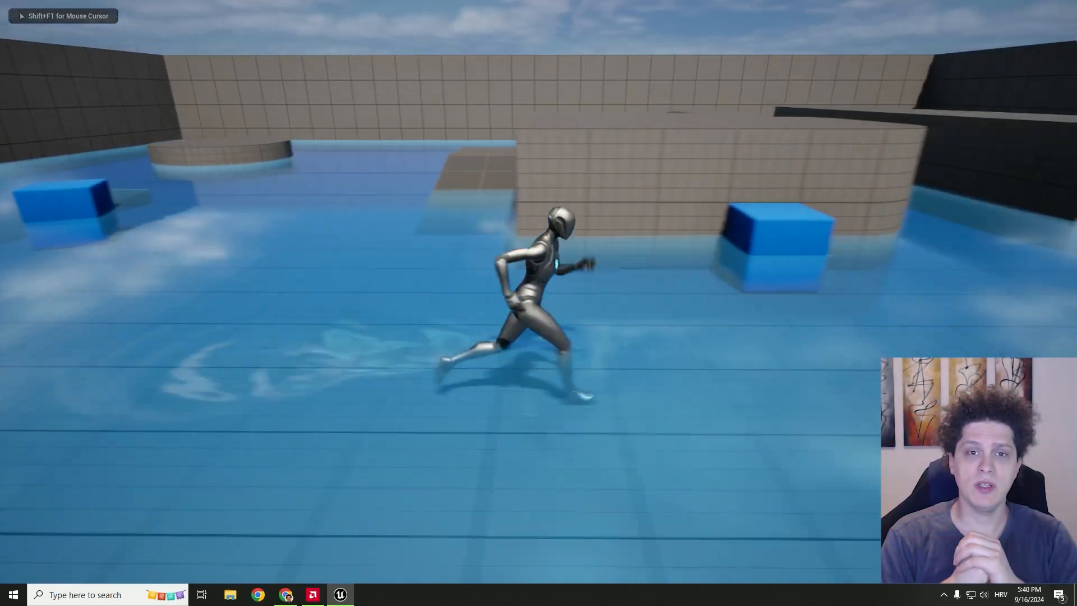